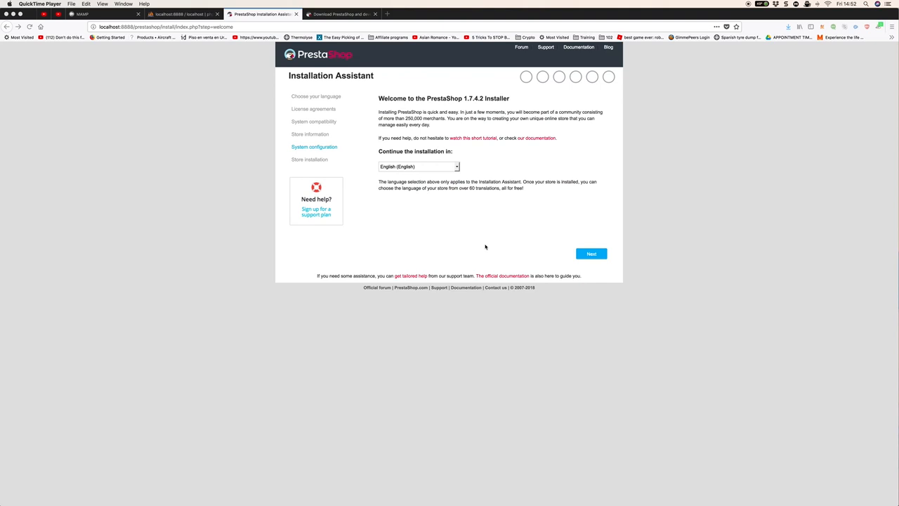
{"action": "mouse_move", "coordinate": [260, 102]}
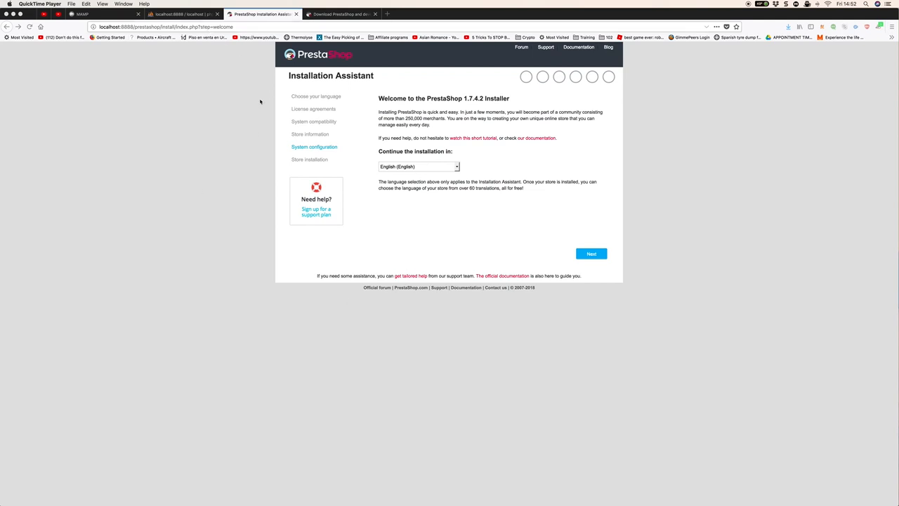
Glance at the PrestaShop download page's resource links, then return to the installer welcome page.
{"action": "left_click", "coordinate": [340, 14]}
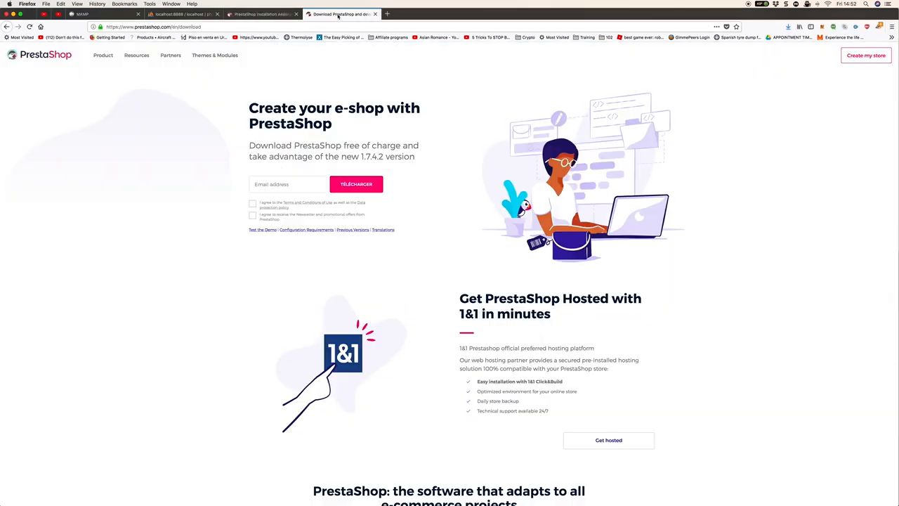
{"action": "left_click", "coordinate": [136, 55]}
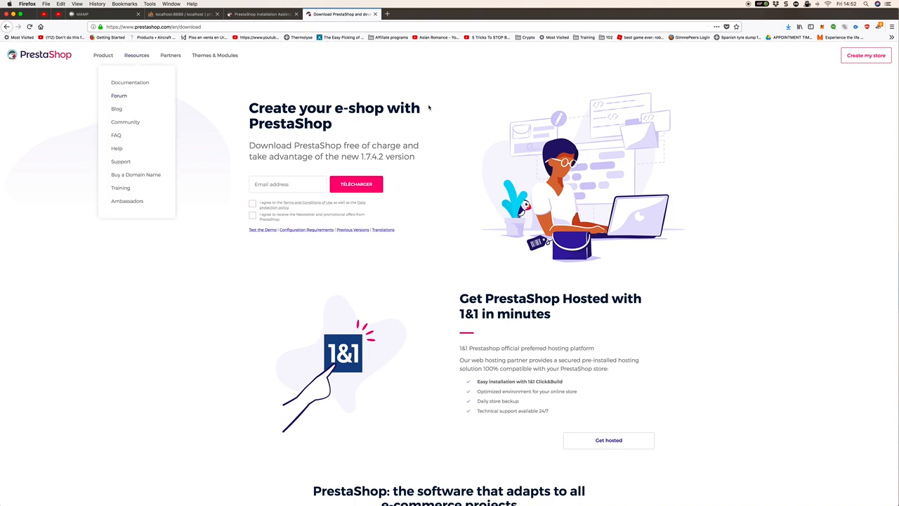
{"action": "mouse_move", "coordinate": [276, 57]}
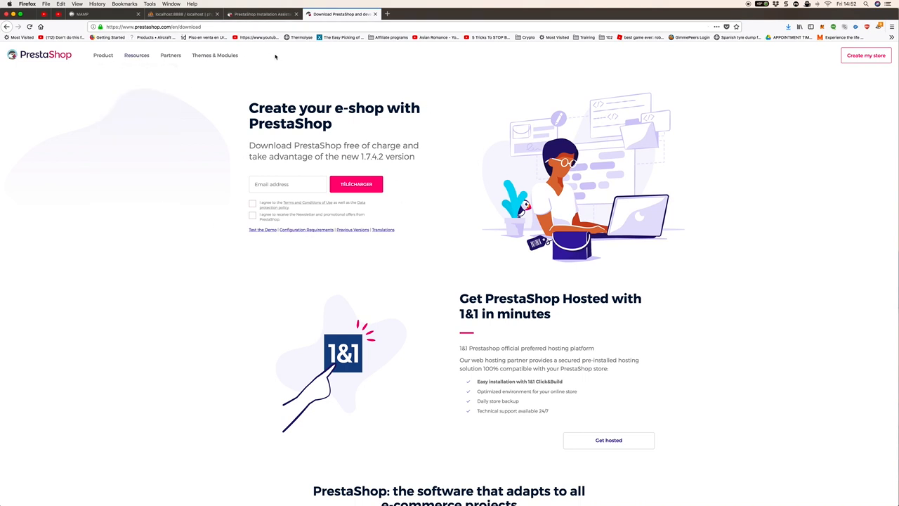
{"action": "left_click", "coordinate": [263, 14]}
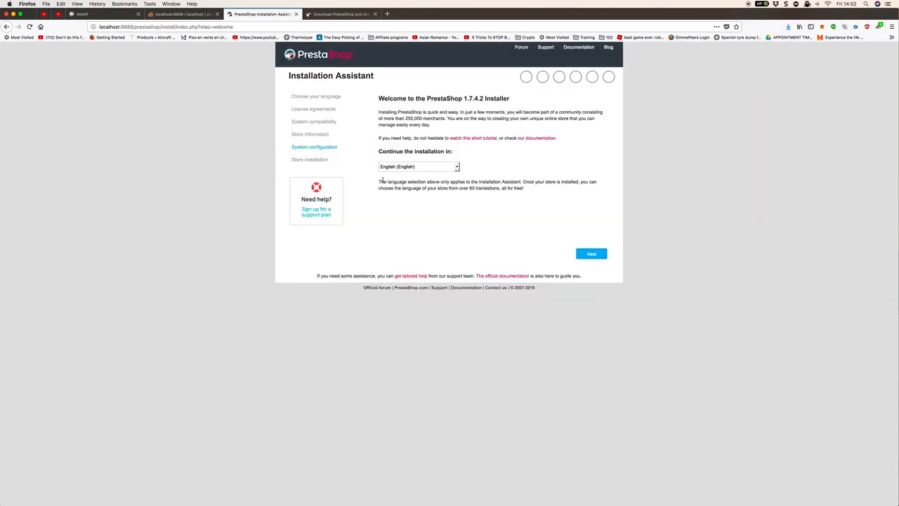
{"action": "mouse_move", "coordinate": [595, 269]}
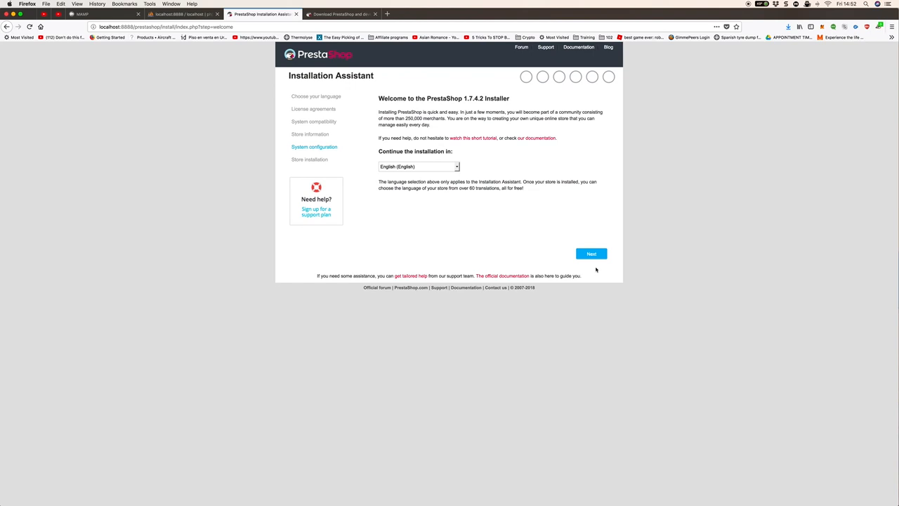
{"action": "mouse_move", "coordinate": [296, 118]}
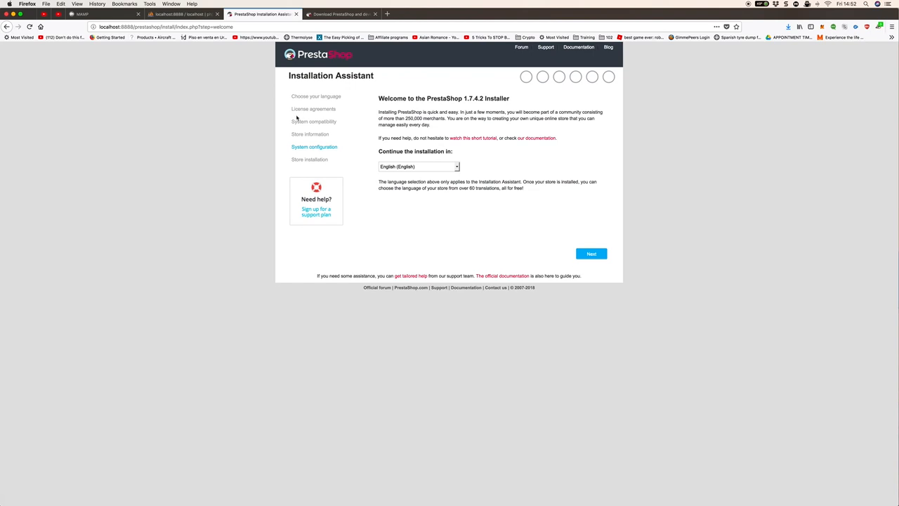
{"action": "left_click", "coordinate": [166, 26]}
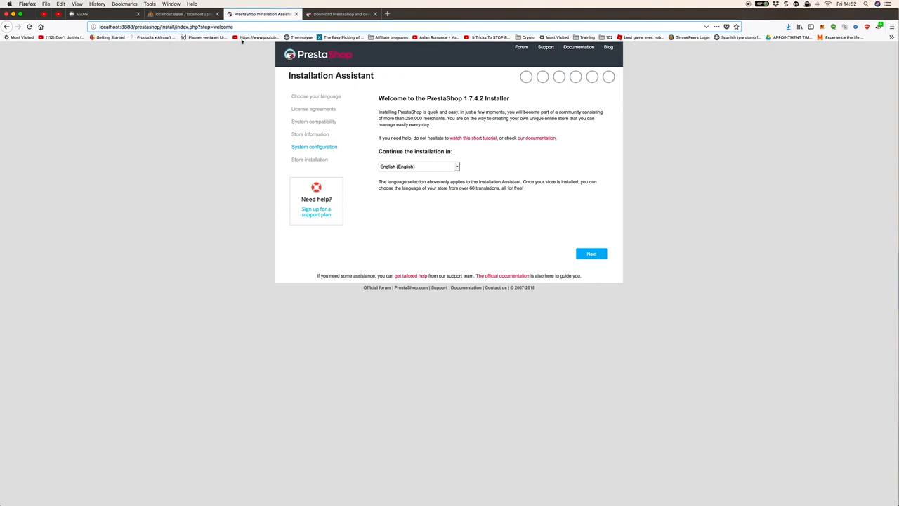
{"action": "mouse_move", "coordinate": [222, 152]}
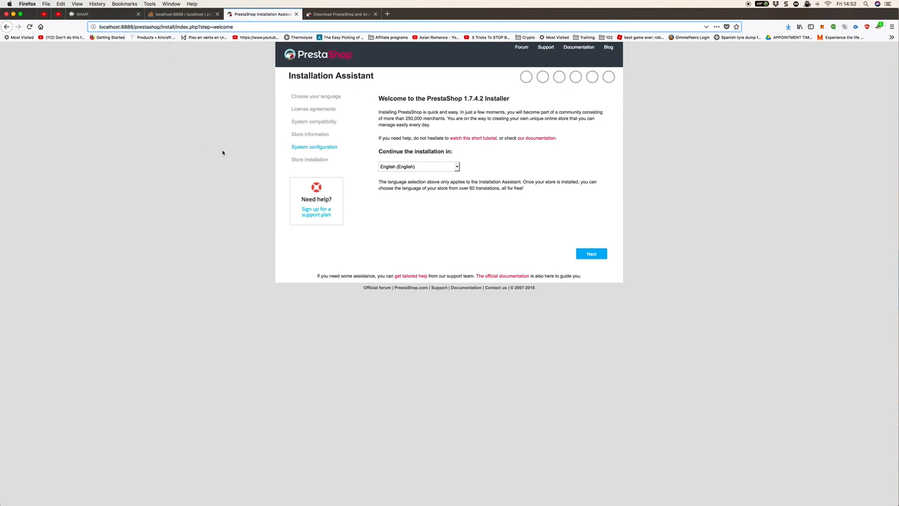
{"action": "mouse_move", "coordinate": [464, 205]}
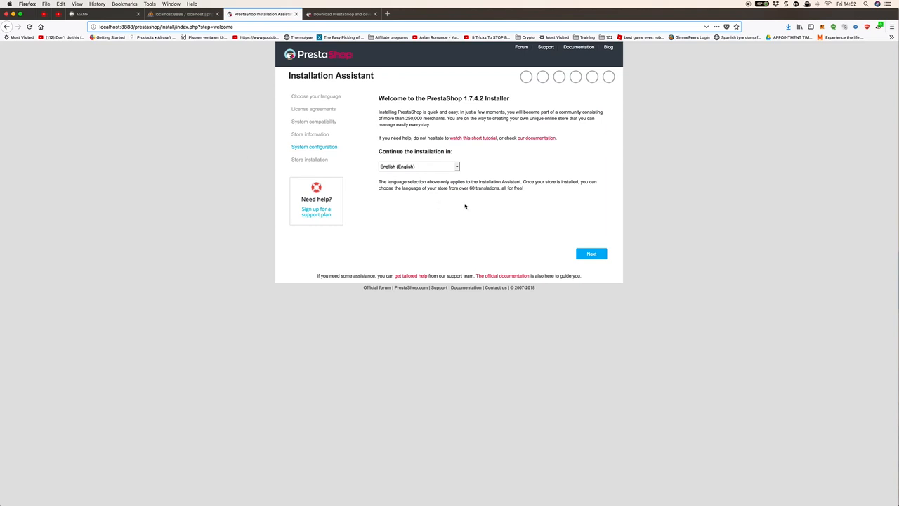
Continue past language selection, agree to the license terms and proceed with Next.
{"action": "left_click", "coordinate": [590, 254]}
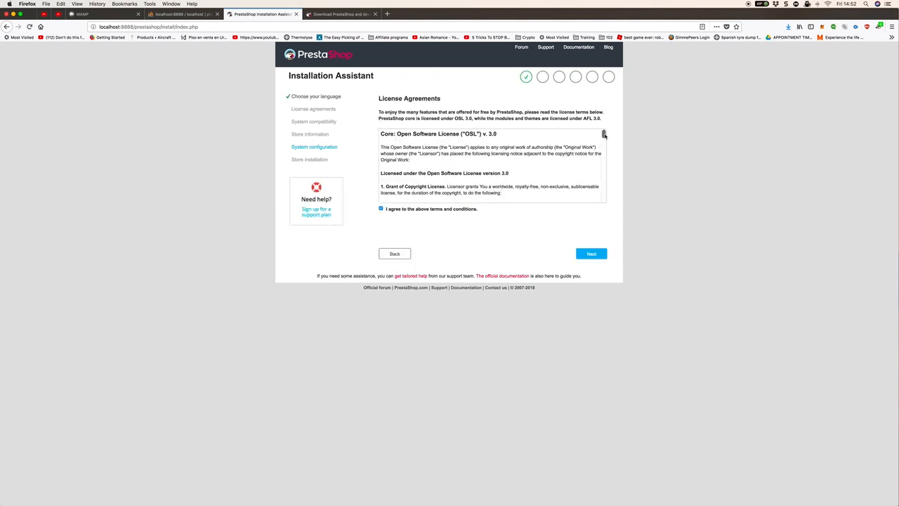
{"action": "scroll", "scroll_direction": "down", "scroll_amount": 3}
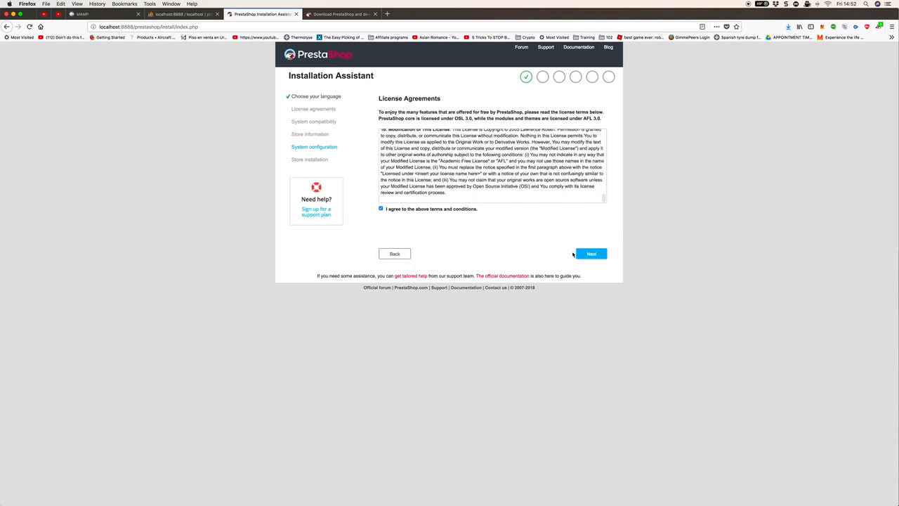
{"action": "left_click", "coordinate": [591, 254]}
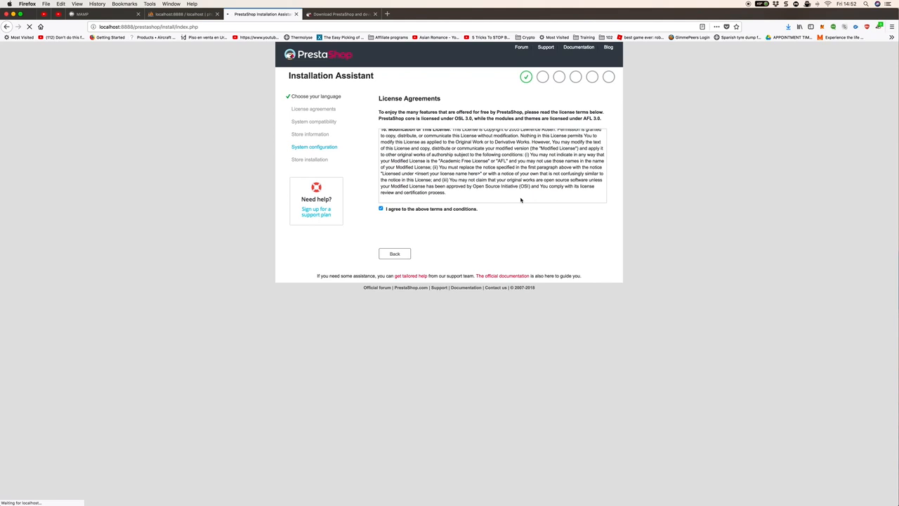
Advance past the verified system compatibility check to the store information form.
{"action": "left_click", "coordinate": [591, 253]}
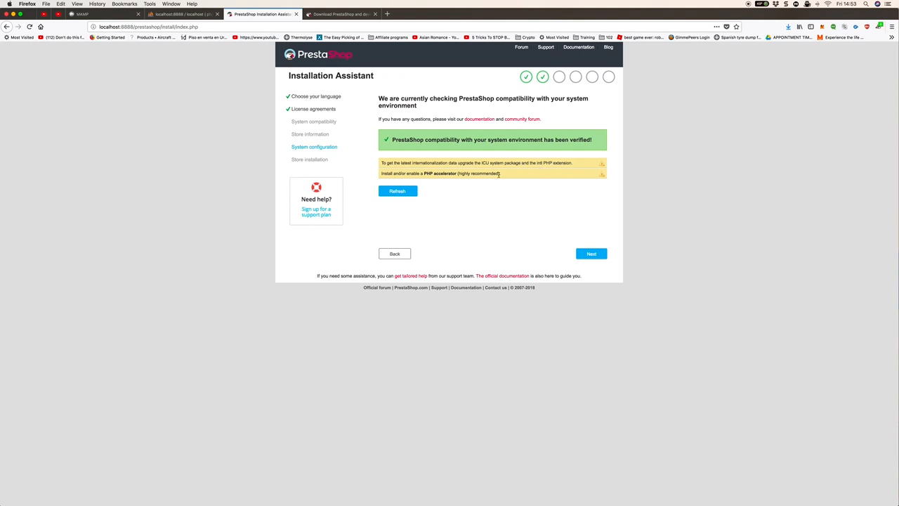
{"action": "left_click", "coordinate": [591, 253]}
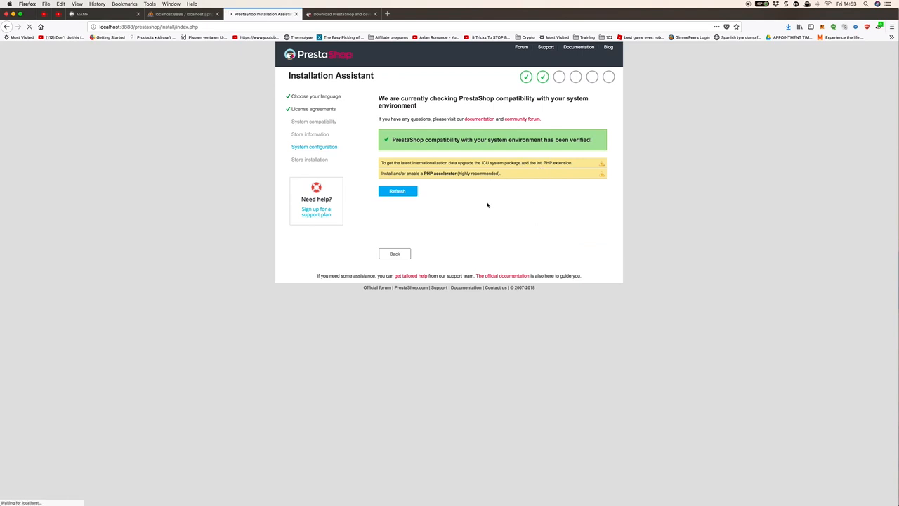
{"action": "left_click", "coordinate": [397, 191]}
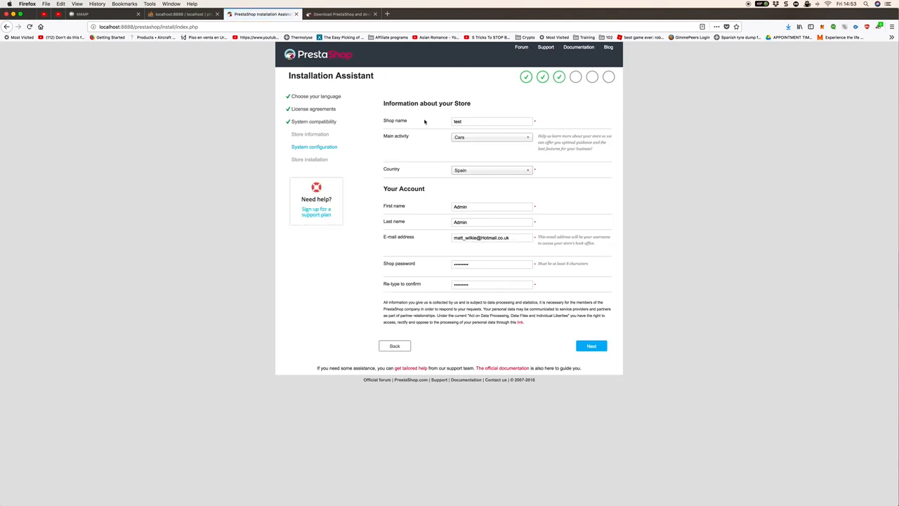
{"action": "mouse_move", "coordinate": [472, 137]}
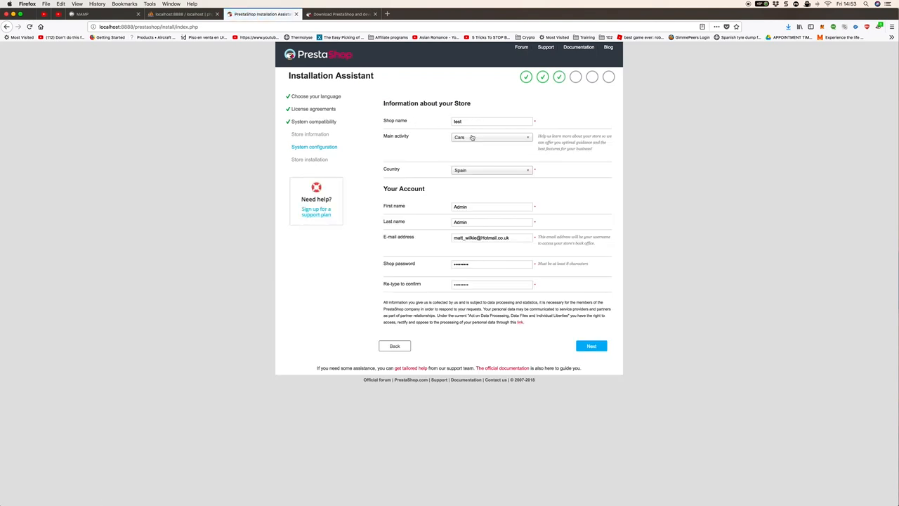
Set main activity to Home and Garden, country to United Kingdom, and submit the store details.
{"action": "left_click", "coordinate": [491, 137]}
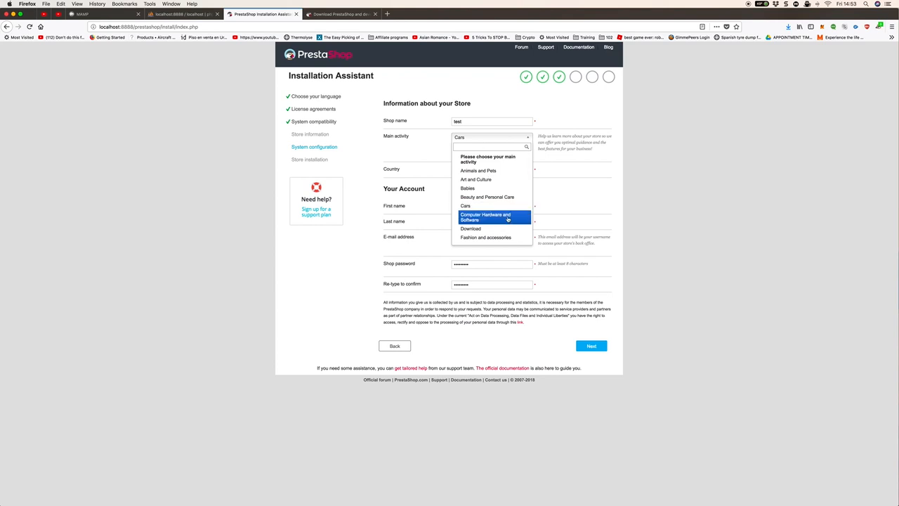
{"action": "left_click", "coordinate": [485, 217]}
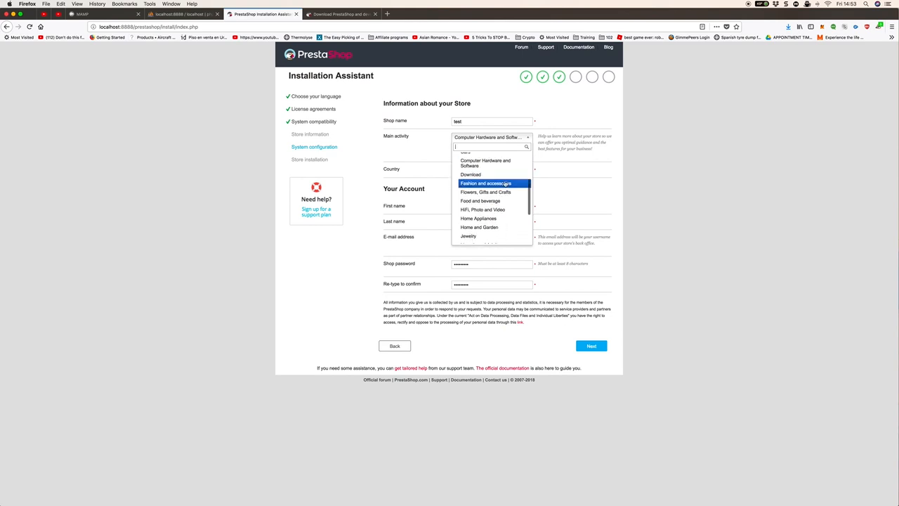
{"action": "scroll", "scroll_direction": "down", "scroll_amount": 3}
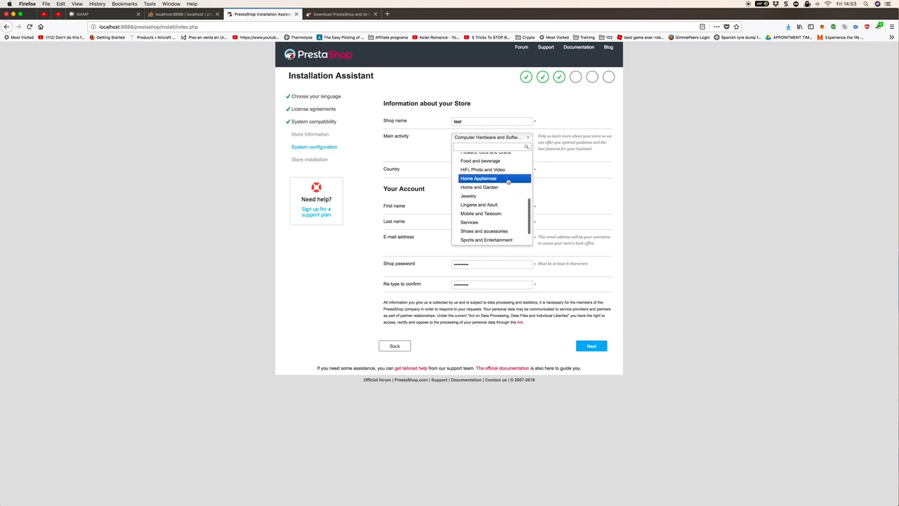
{"action": "left_click", "coordinate": [479, 177]}
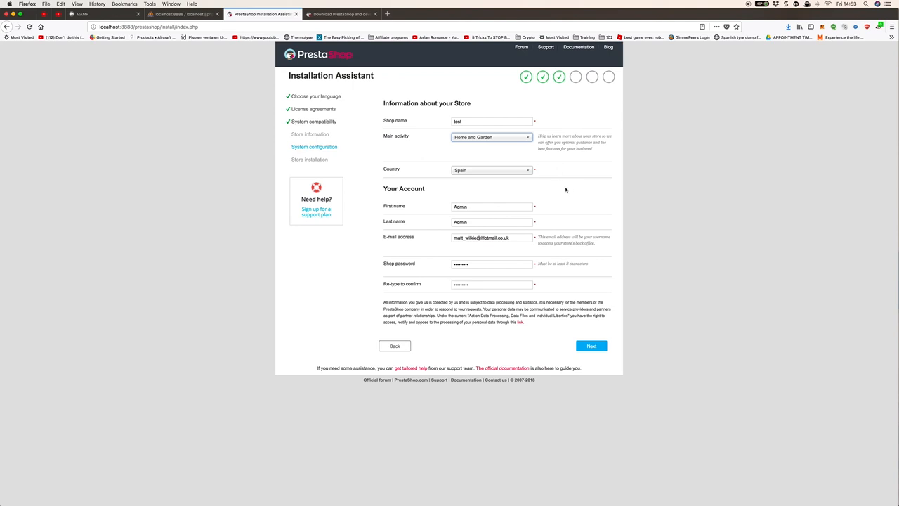
{"action": "left_click", "coordinate": [490, 170]}
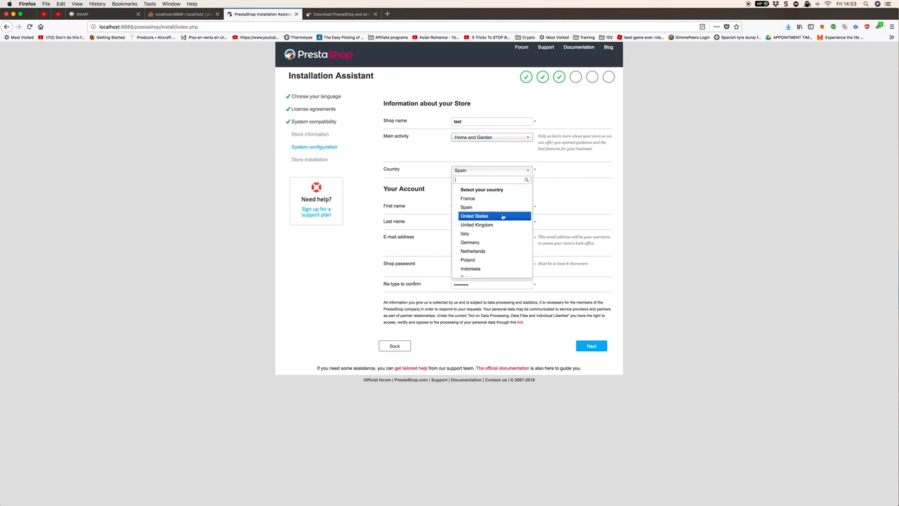
{"action": "left_click", "coordinate": [476, 224]}
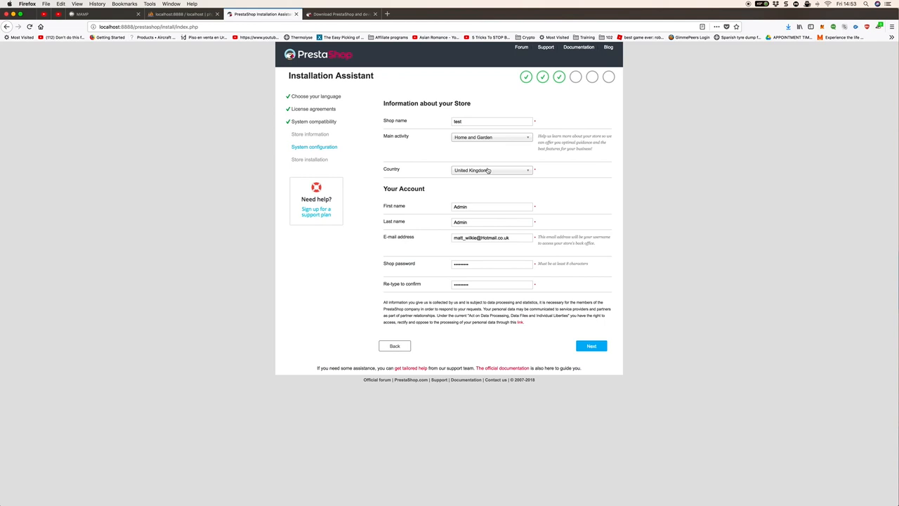
{"action": "mouse_move", "coordinate": [498, 179]}
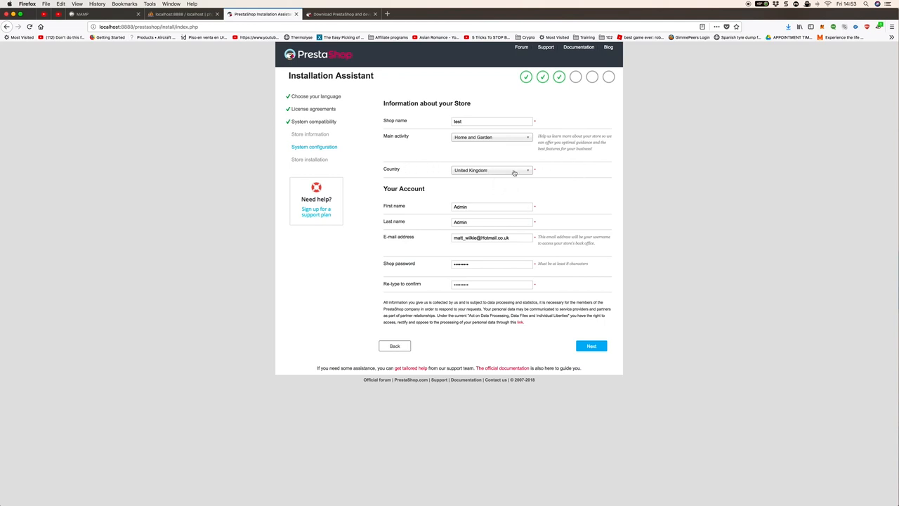
{"action": "mouse_move", "coordinate": [578, 194]}
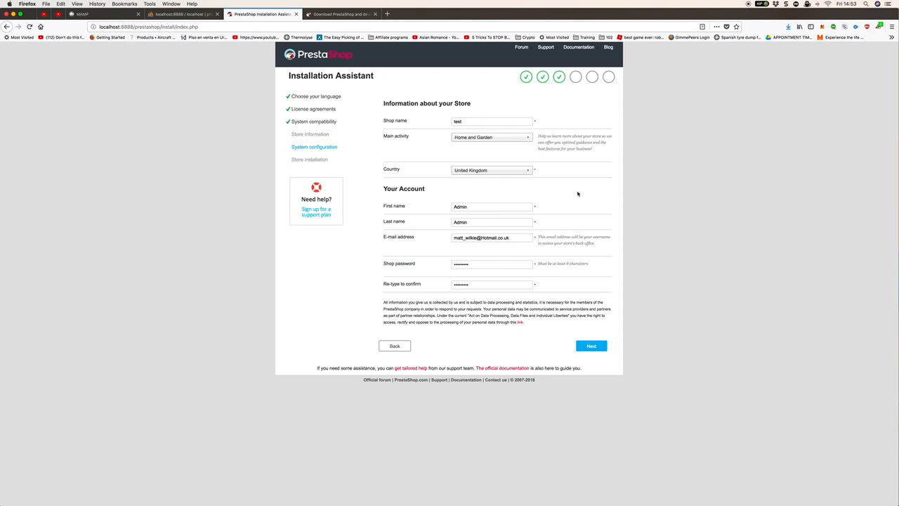
{"action": "mouse_move", "coordinate": [391, 214]}
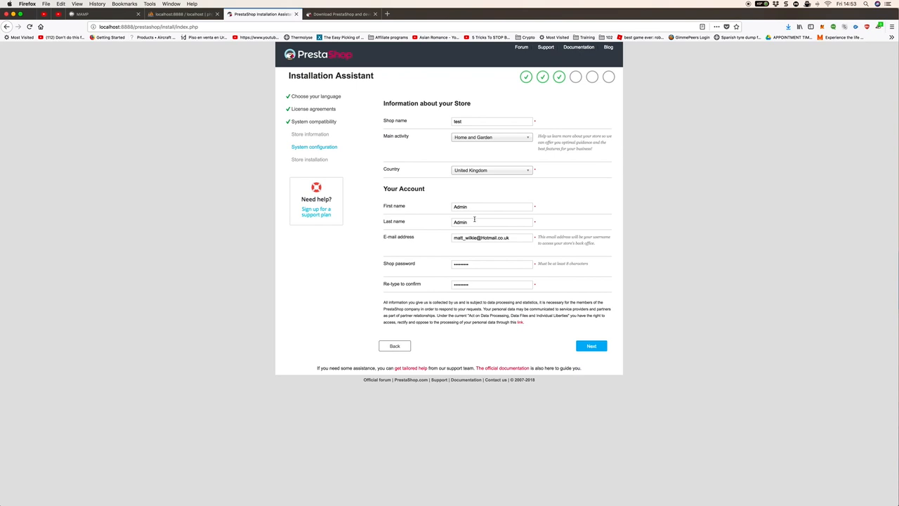
{"action": "mouse_move", "coordinate": [517, 274]}
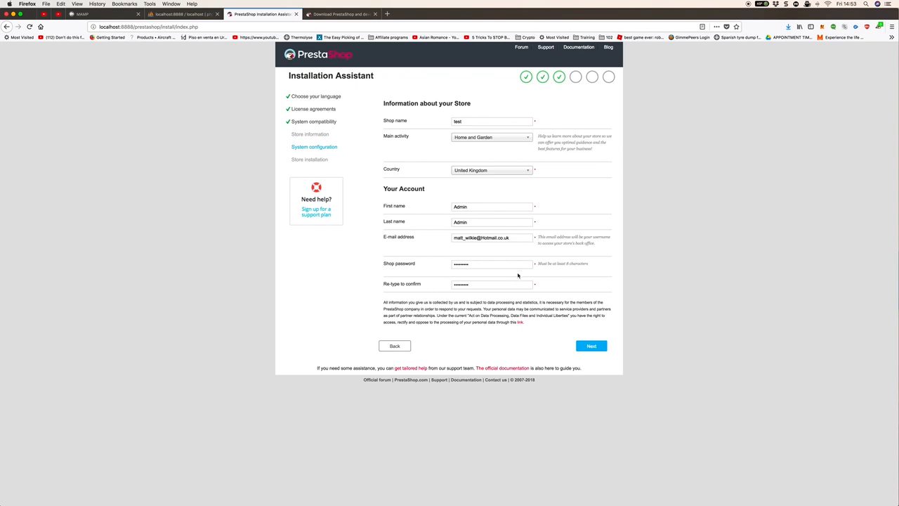
{"action": "mouse_move", "coordinate": [383, 277]}
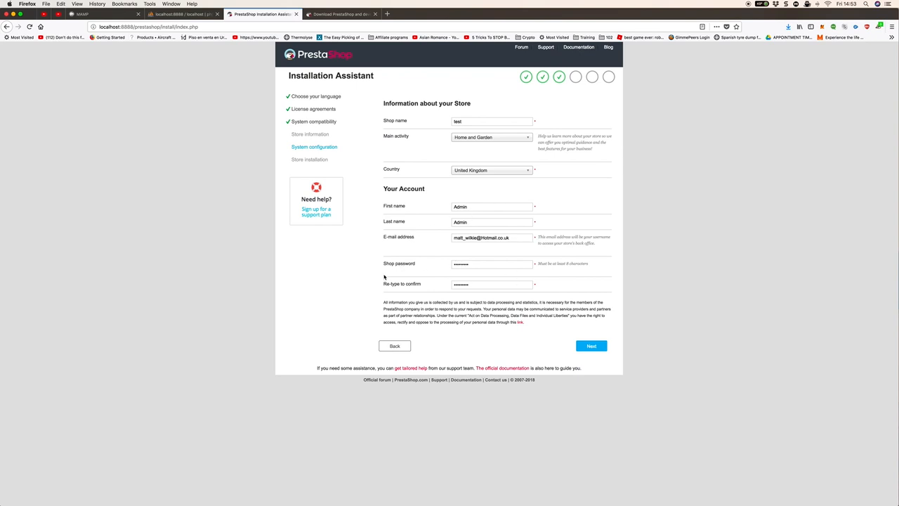
{"action": "mouse_move", "coordinate": [588, 303]}
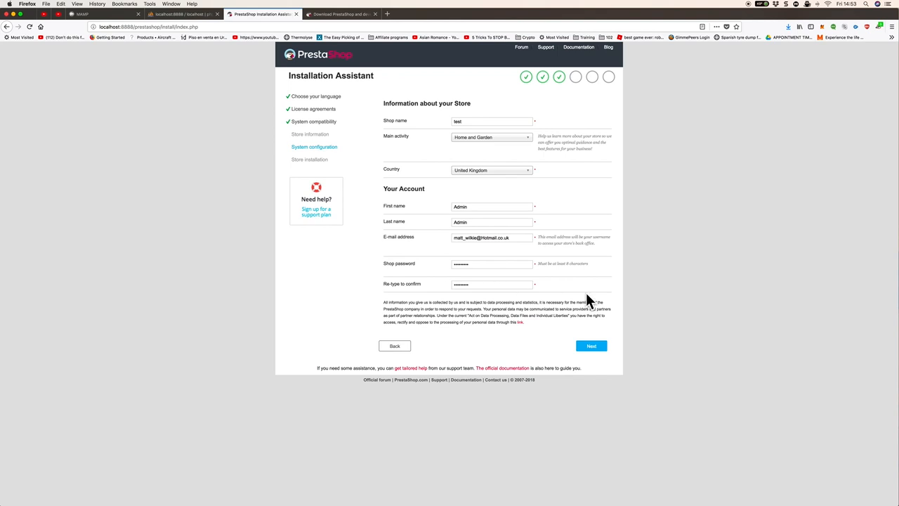
{"action": "left_click", "coordinate": [591, 345]}
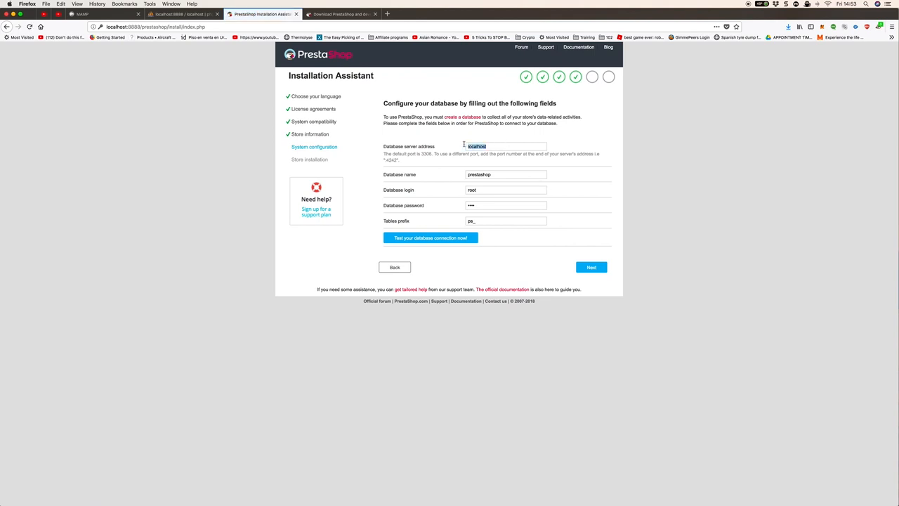
{"action": "mouse_move", "coordinate": [492, 146]}
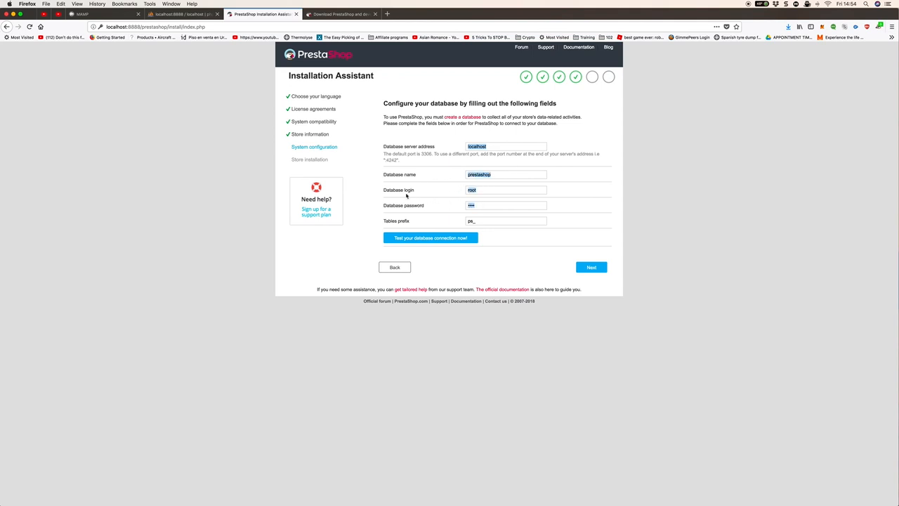
{"action": "mouse_move", "coordinate": [508, 233]}
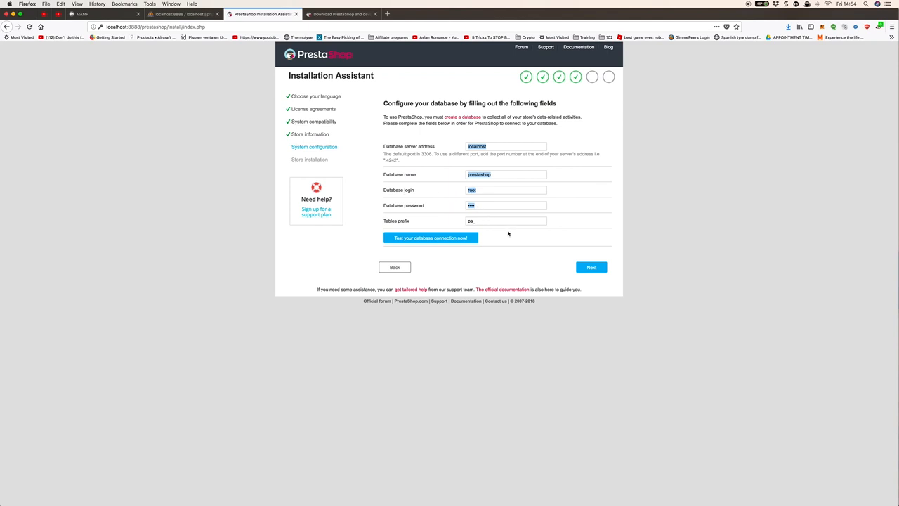
Test the database connection, which reports the prestashop database was not found.
{"action": "left_click", "coordinate": [430, 237]}
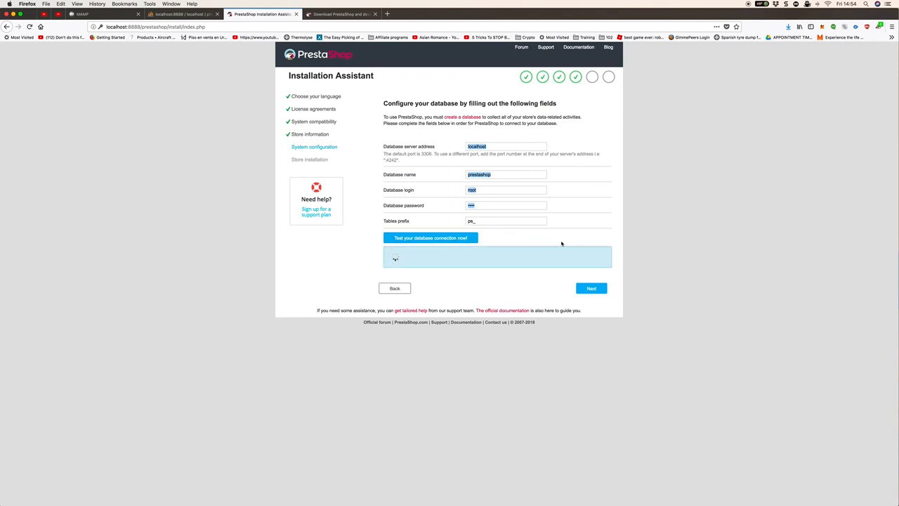
{"action": "left_click", "coordinate": [430, 237]}
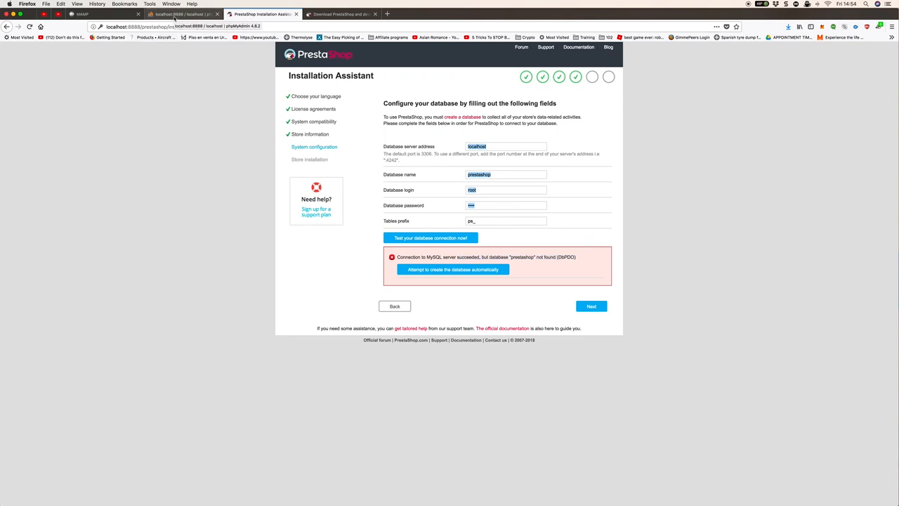
Review the MAMP start page's MySQL details and land on phpMyAdmin's Databases list.
{"action": "left_click", "coordinate": [113, 14]}
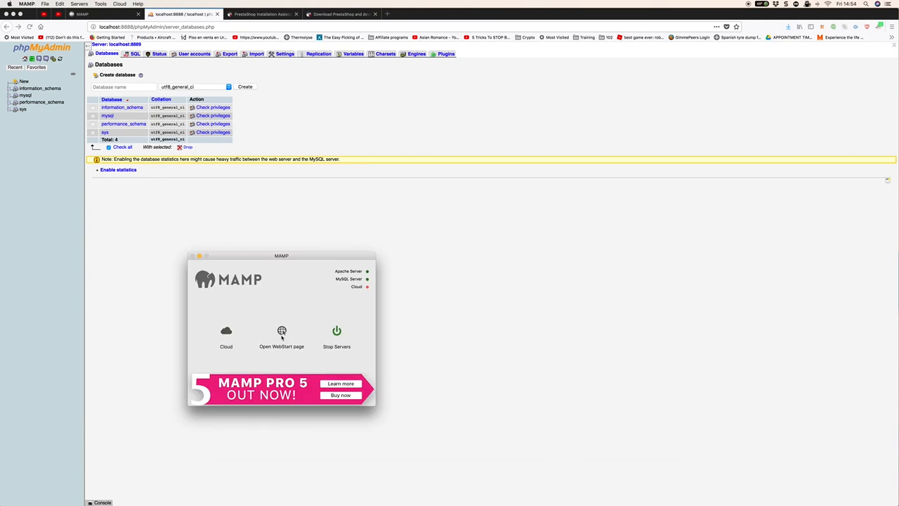
{"action": "left_click", "coordinate": [281, 331]}
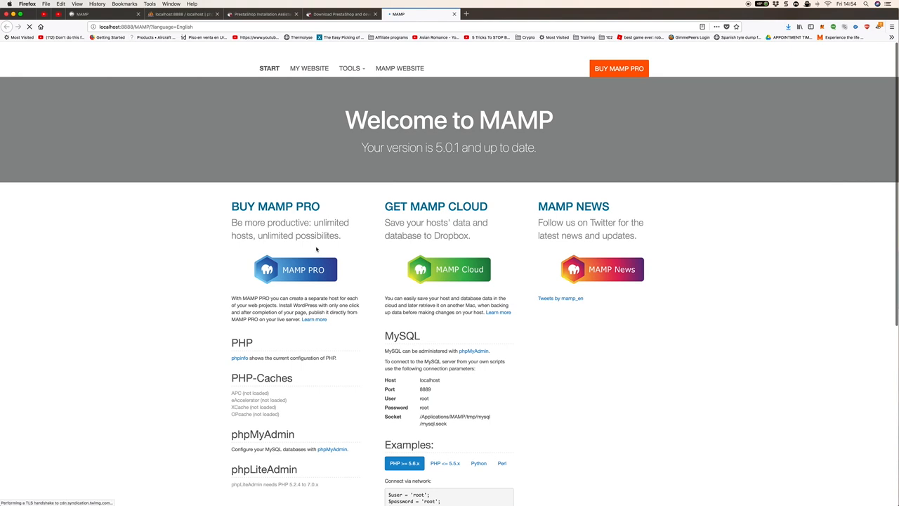
{"action": "scroll", "scroll_direction": "down", "scroll_amount": 3}
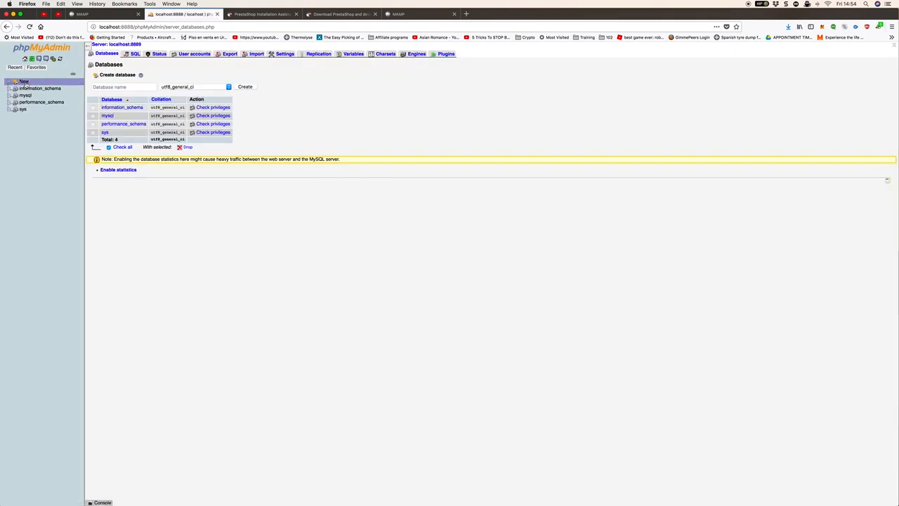
Create a new empty database named prestashop from the Databases tab.
{"action": "left_click", "coordinate": [123, 86]}
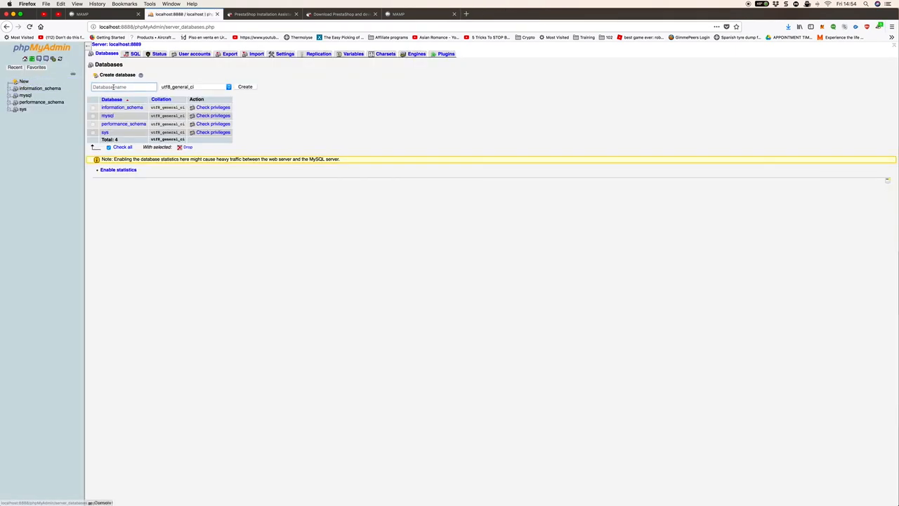
{"action": "type", "text": "prestashop"}
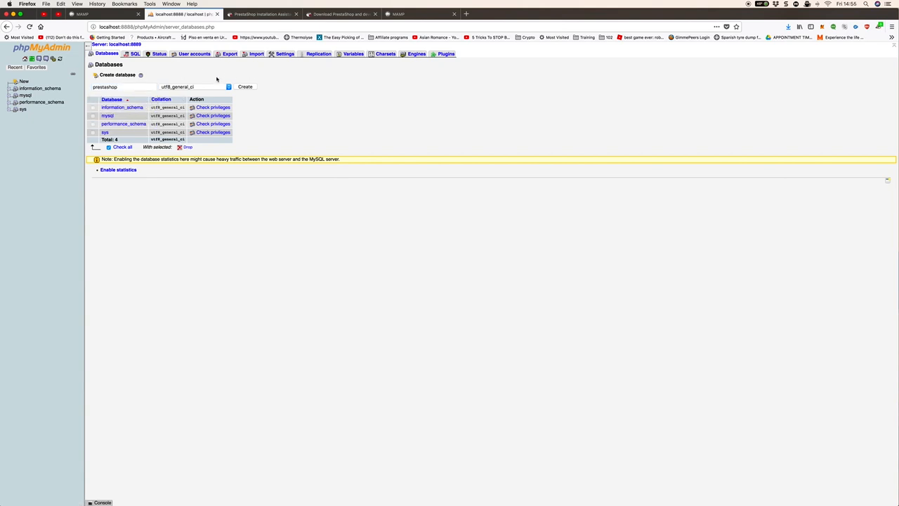
{"action": "left_click", "coordinate": [244, 87]}
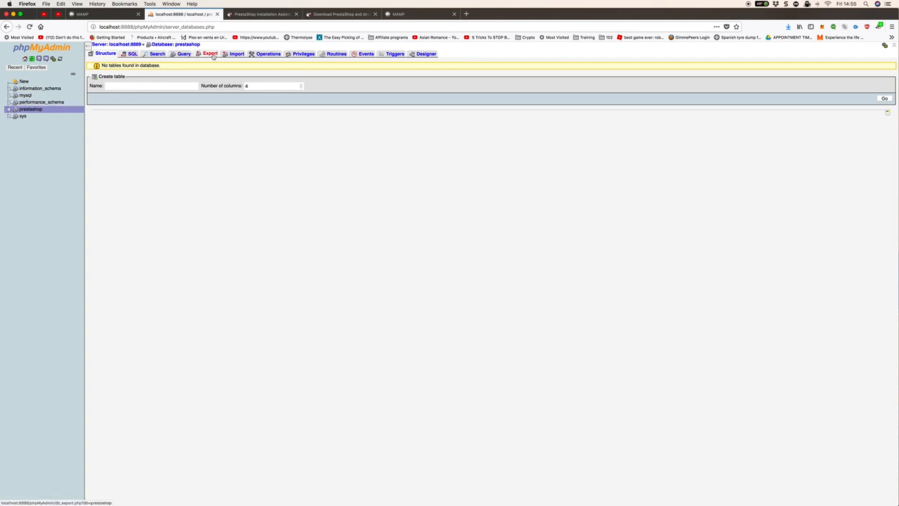
Edit the root@localhost account and apply a new password, dismissing the browser's save prompt.
{"action": "left_click", "coordinate": [303, 53]}
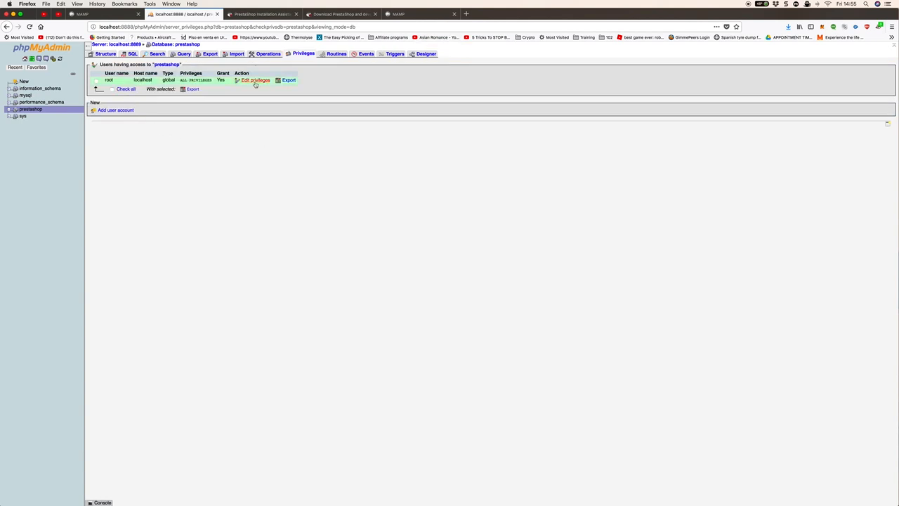
{"action": "left_click", "coordinate": [255, 80]}
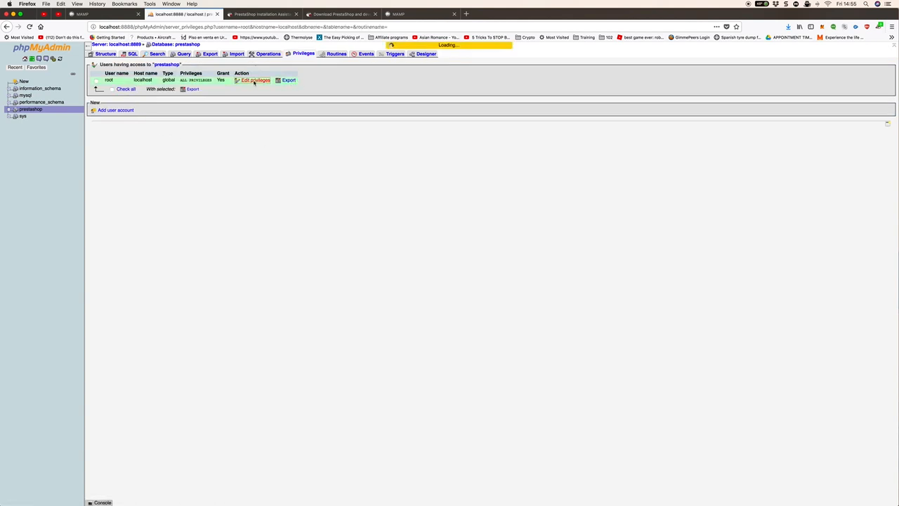
{"action": "left_click", "coordinate": [255, 80]}
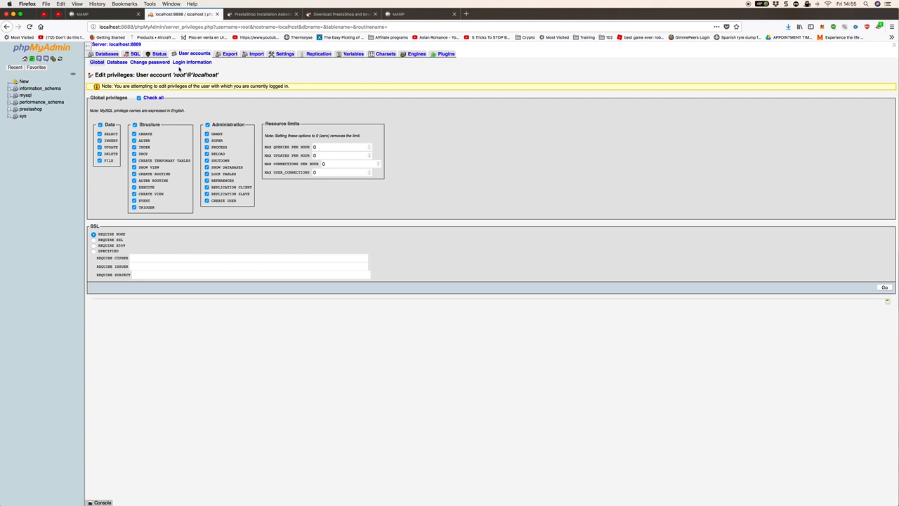
{"action": "left_click", "coordinate": [150, 62]}
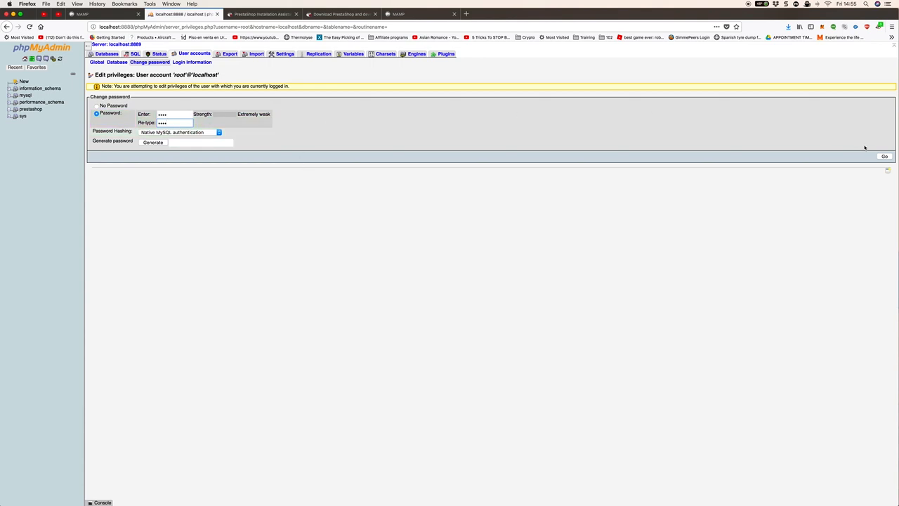
{"action": "left_click", "coordinate": [884, 156]}
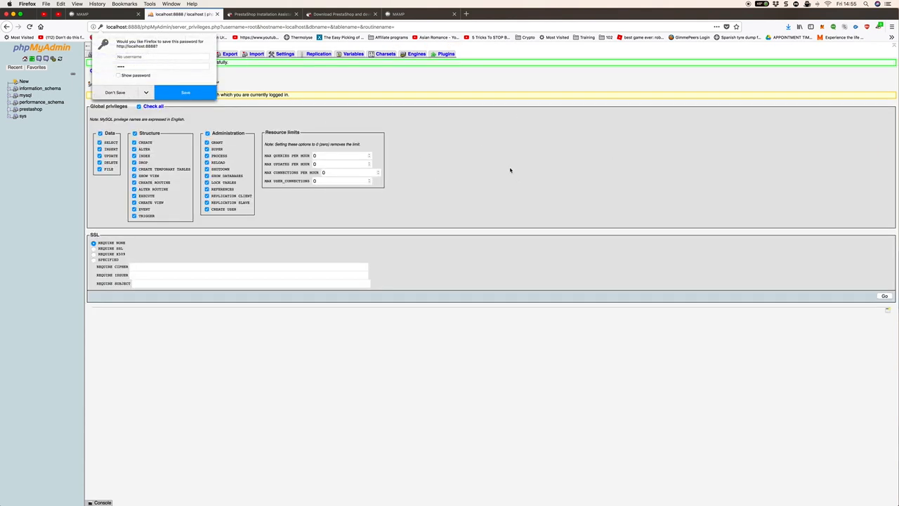
{"action": "left_click", "coordinate": [115, 92]}
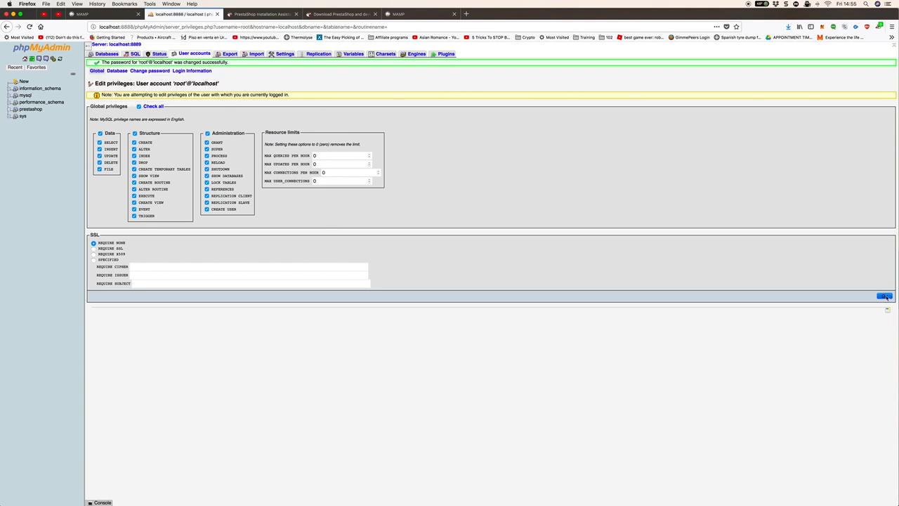
Save root's full global privileges and return to the installation assistant.
{"action": "left_click", "coordinate": [884, 295]}
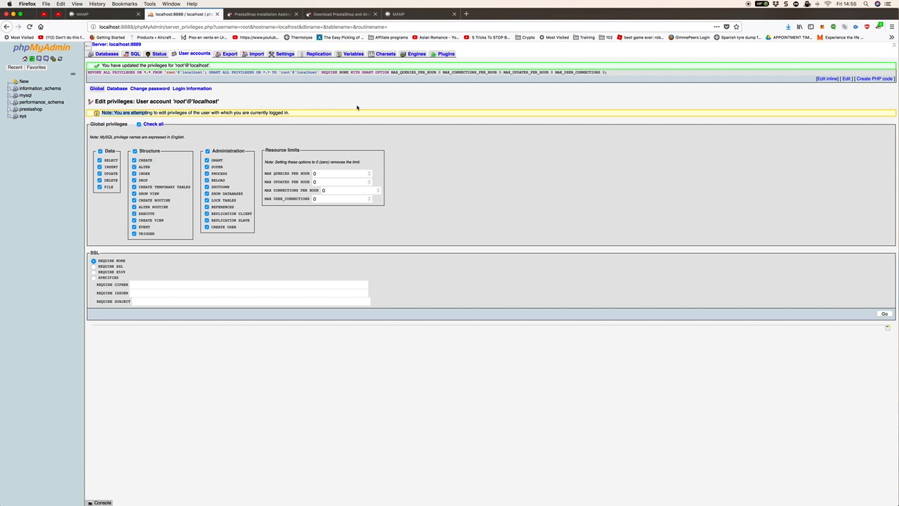
{"action": "mouse_move", "coordinate": [300, 112]}
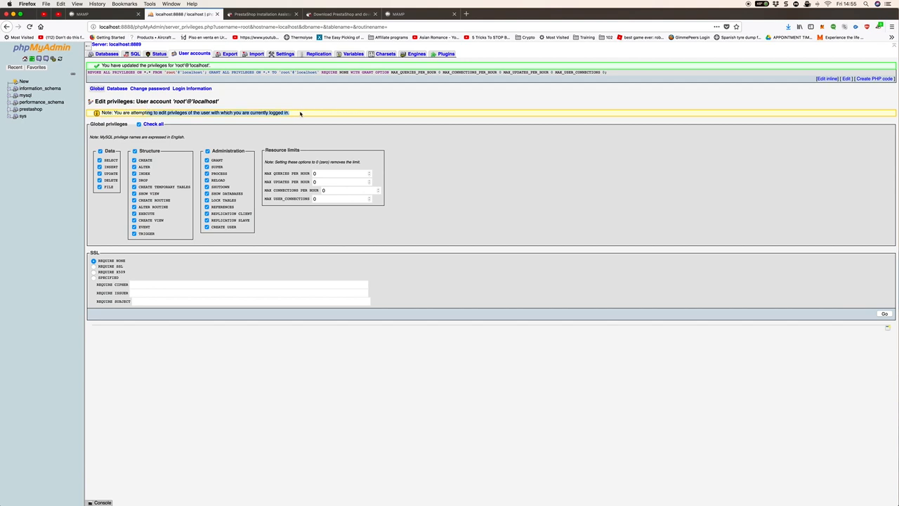
{"action": "left_click", "coordinate": [25, 95]}
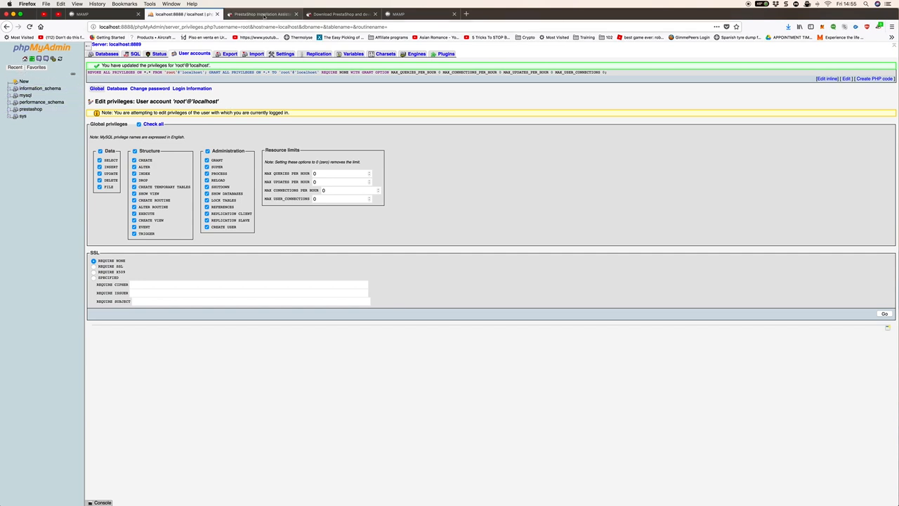
{"action": "left_click", "coordinate": [263, 14]}
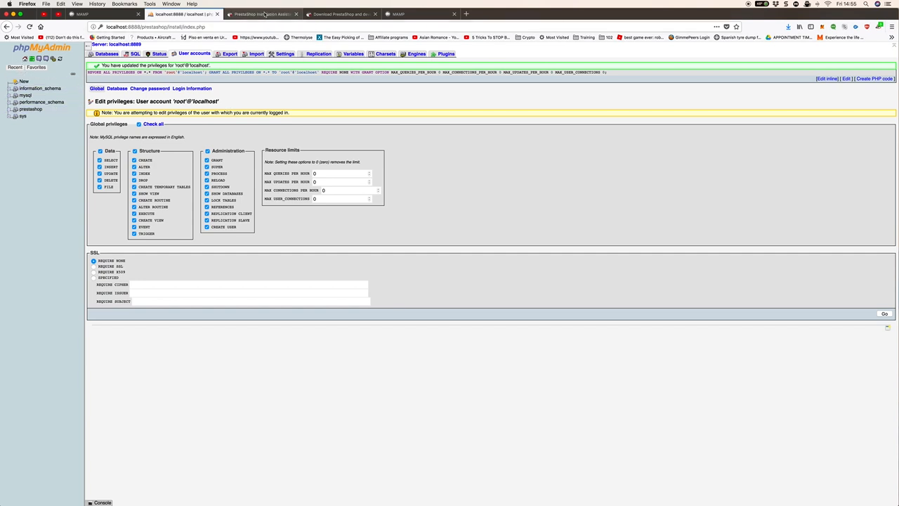
Retest the database connection successfully and start installing the store.
{"action": "left_click", "coordinate": [263, 14]}
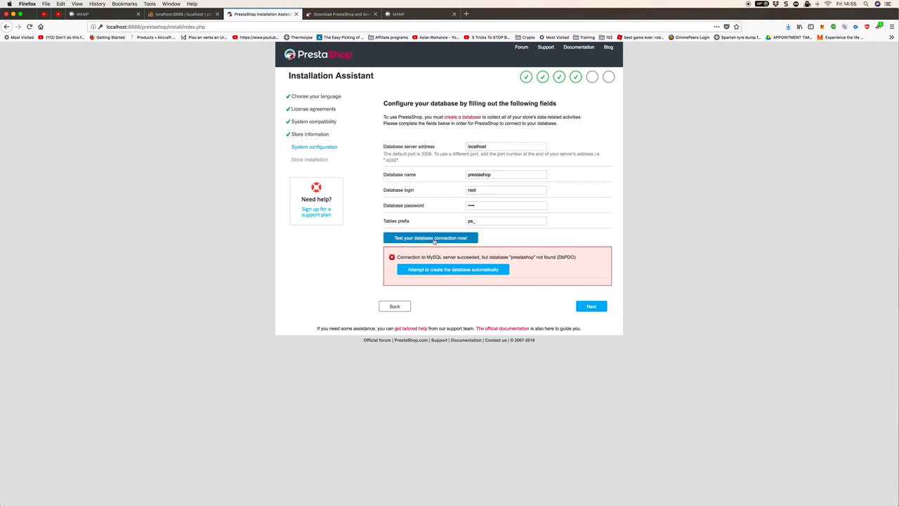
{"action": "left_click", "coordinate": [430, 238]}
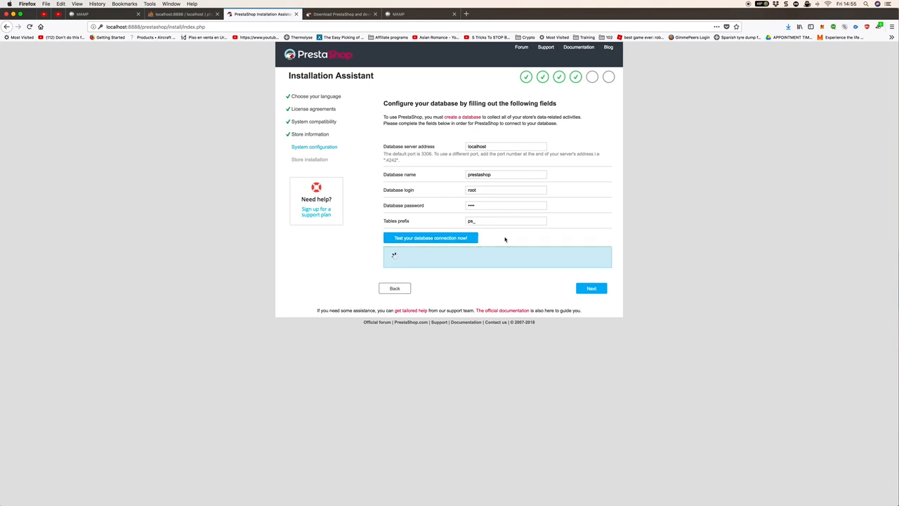
{"action": "left_click", "coordinate": [430, 237]}
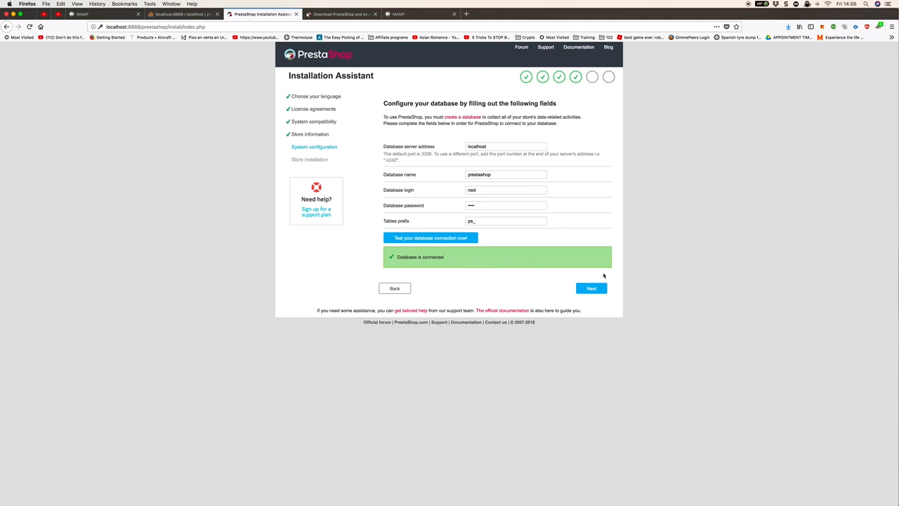
{"action": "left_click", "coordinate": [591, 287]}
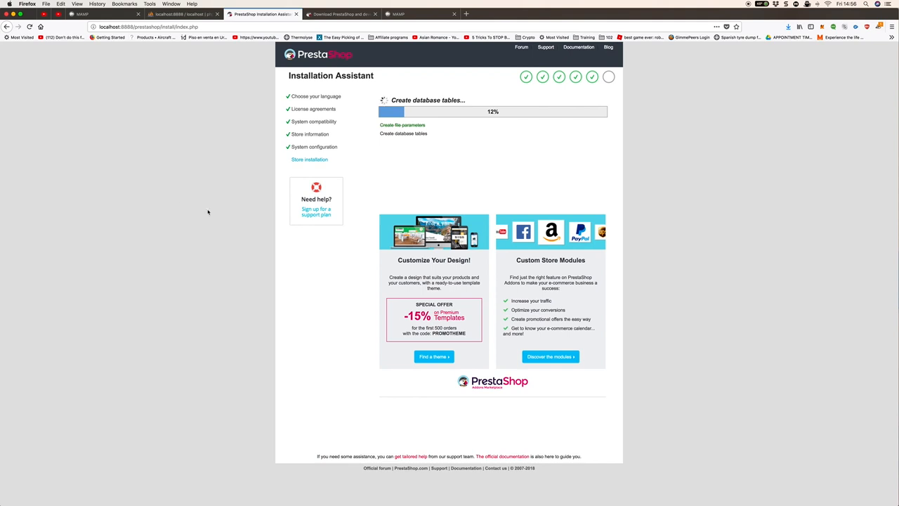
{"action": "mouse_move", "coordinate": [434, 128]}
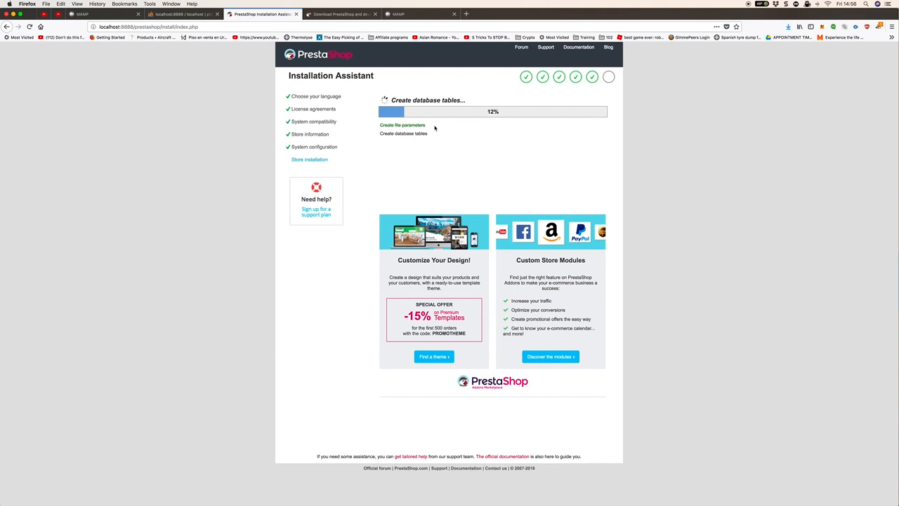
{"action": "mouse_move", "coordinate": [460, 146]}
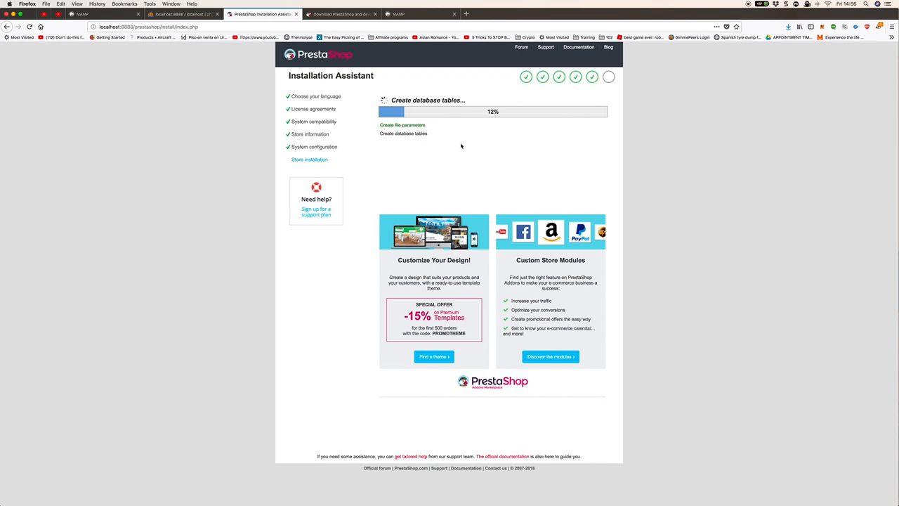
{"action": "mouse_move", "coordinate": [623, 89]}
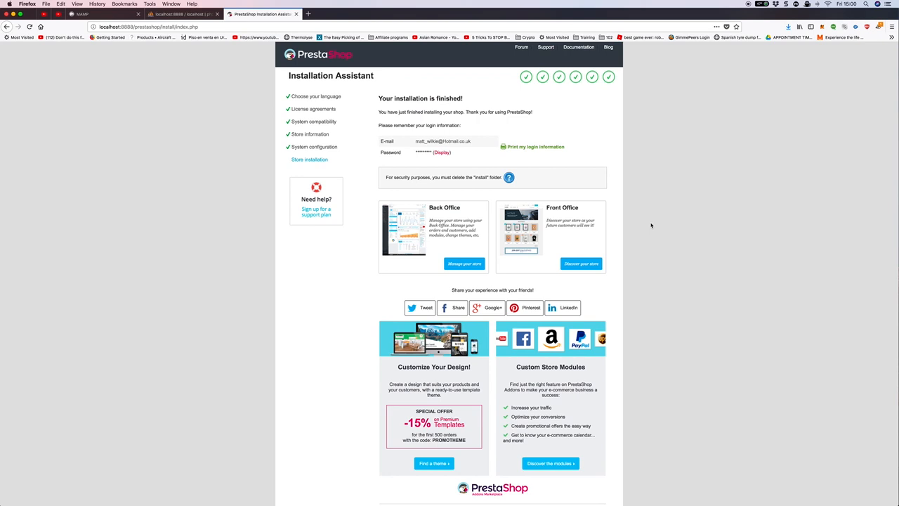
{"action": "mouse_move", "coordinate": [406, 139]}
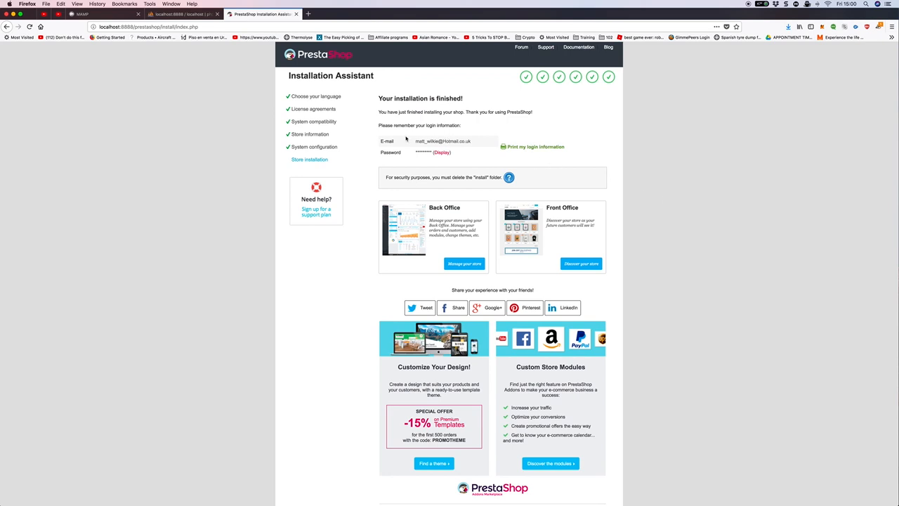
{"action": "mouse_move", "coordinate": [414, 156]}
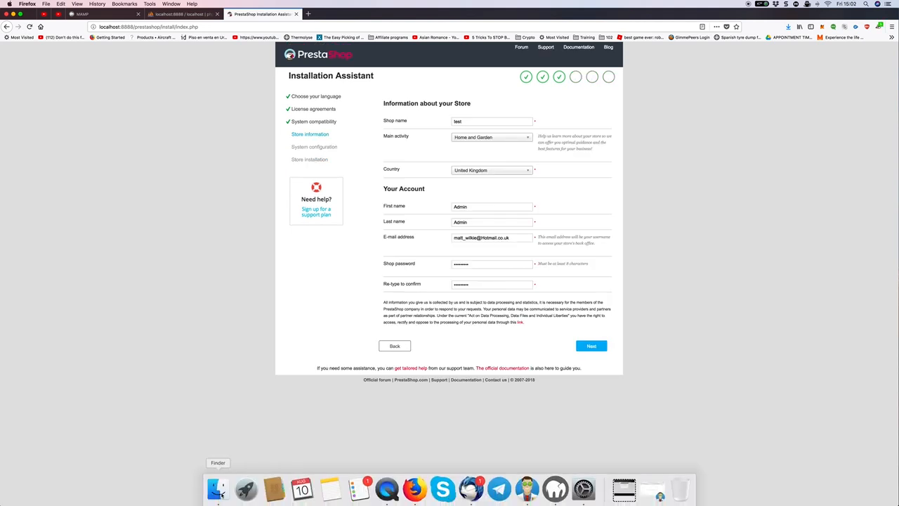
Browse Finder into MAMP's htdocs > prestashop folder and bring up actions for its install folder.
{"action": "left_click", "coordinate": [216, 488]}
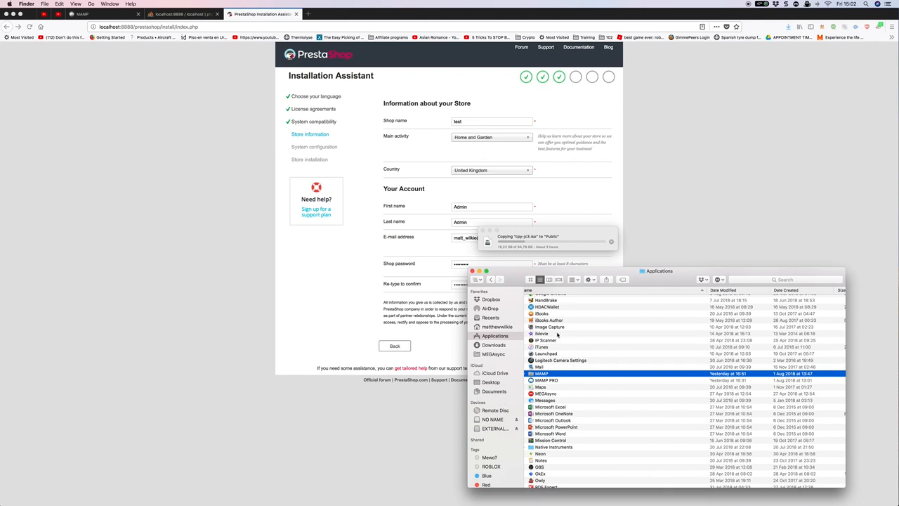
{"action": "mouse_move", "coordinate": [496, 337]}
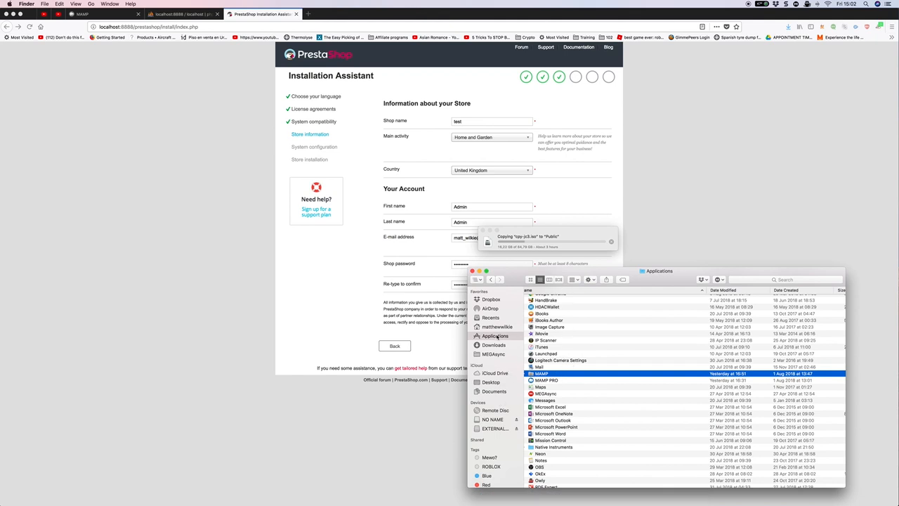
{"action": "double_click", "coordinate": [540, 373]}
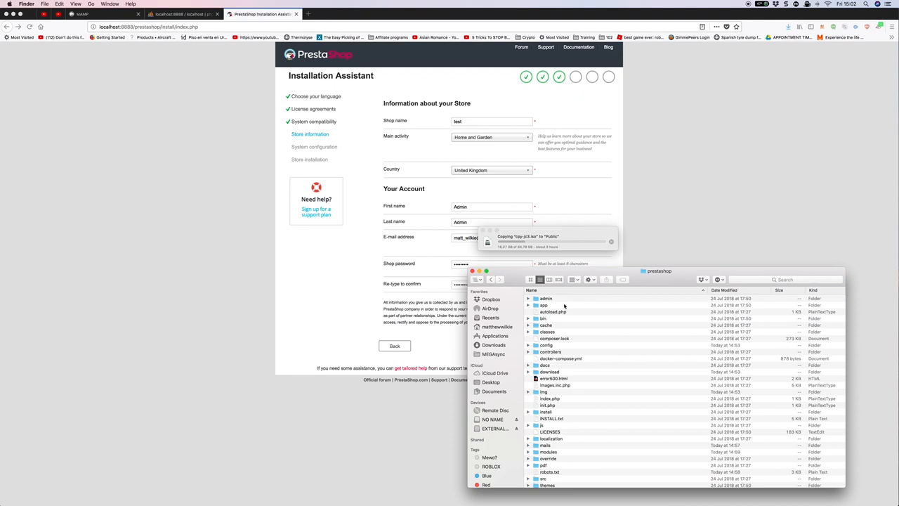
{"action": "mouse_move", "coordinate": [561, 332]}
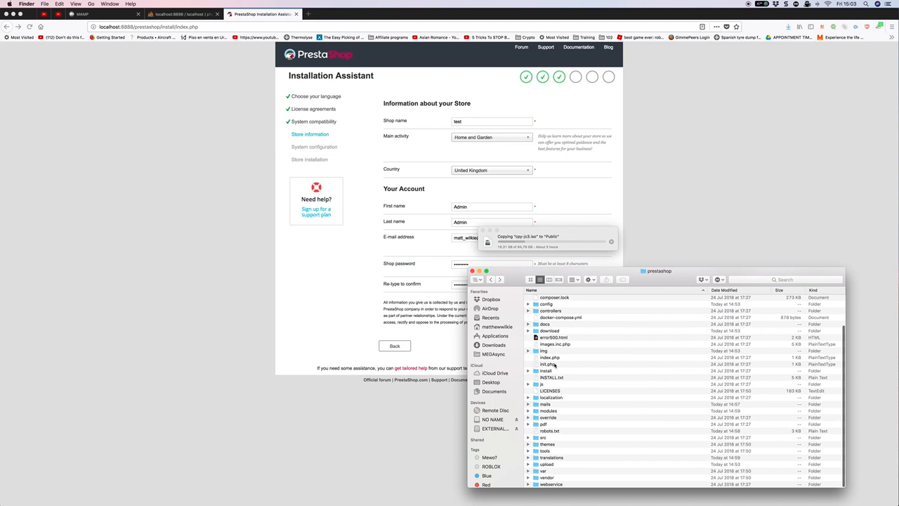
{"action": "scroll", "scroll_direction": "down", "scroll_amount": 3}
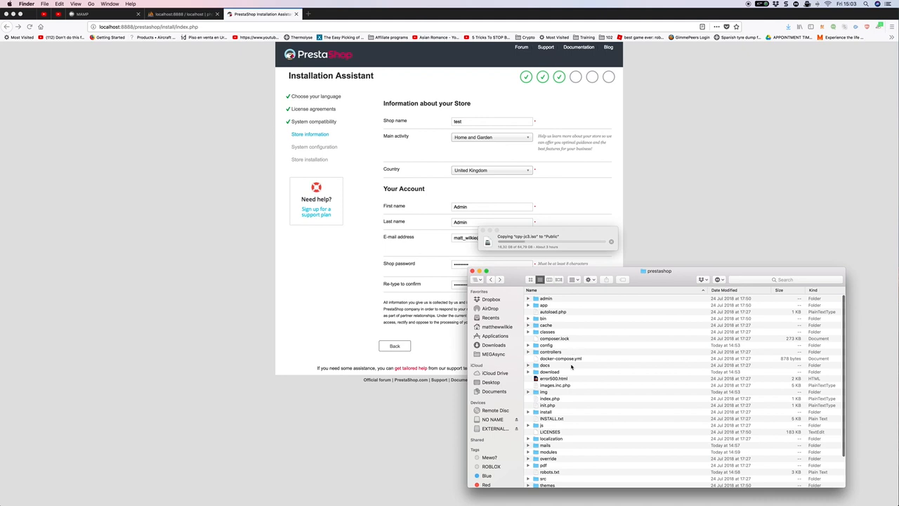
{"action": "right_click", "coordinate": [546, 412]}
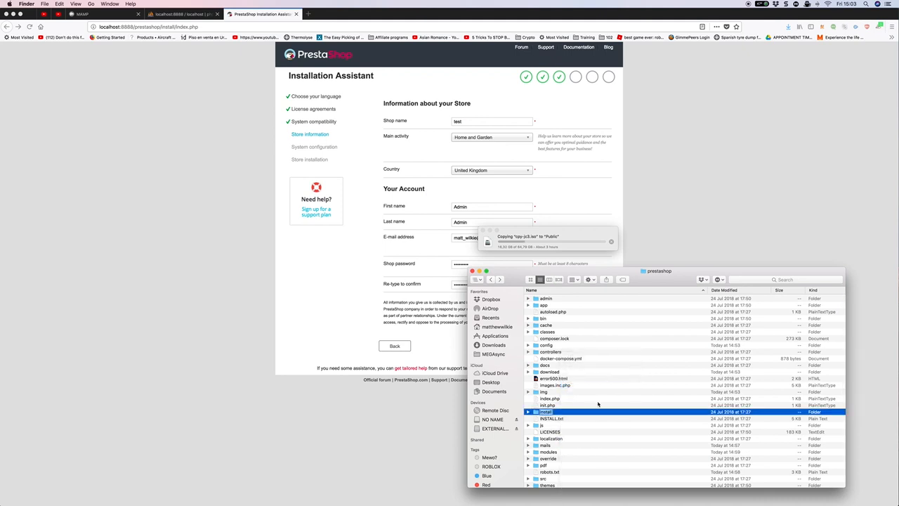
{"action": "right_click", "coordinate": [548, 411]}
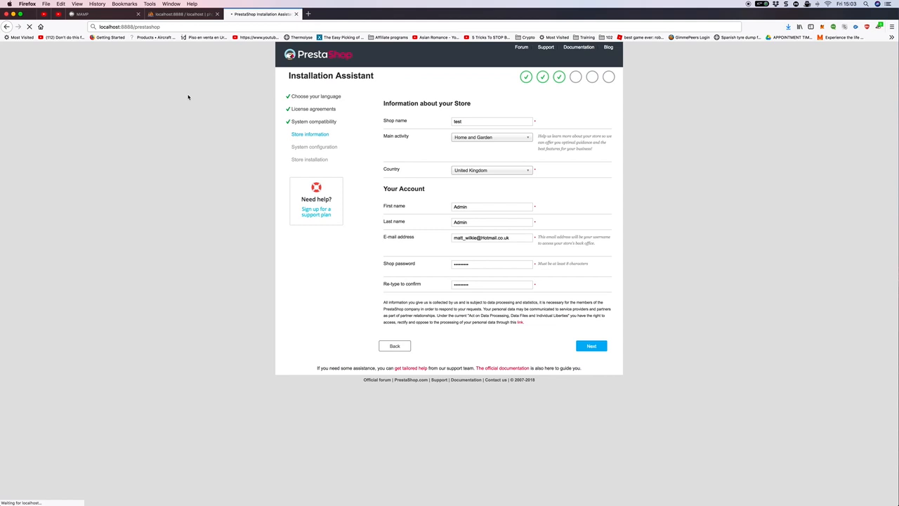
Load the My Store homepage at localhost:8888/prestashop, cycle the banner slides and view popular products.
{"action": "left_click", "coordinate": [591, 345]}
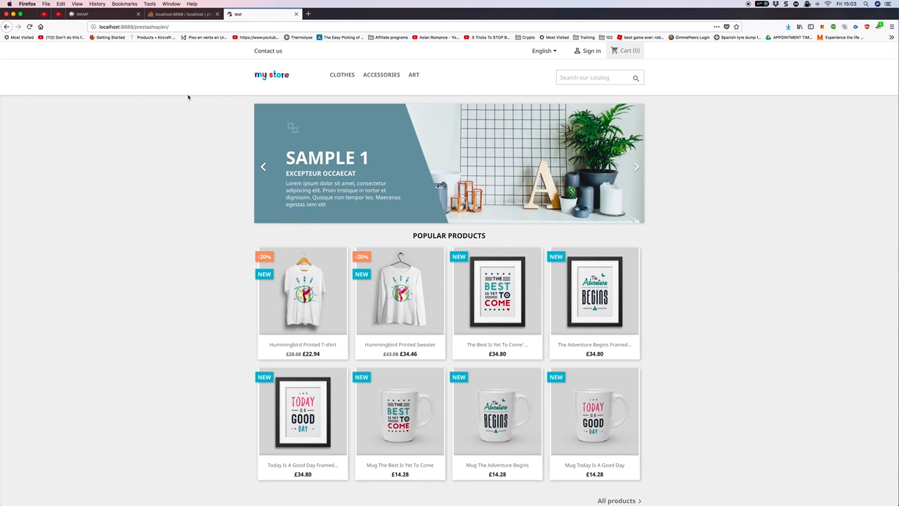
{"action": "mouse_move", "coordinate": [199, 84]}
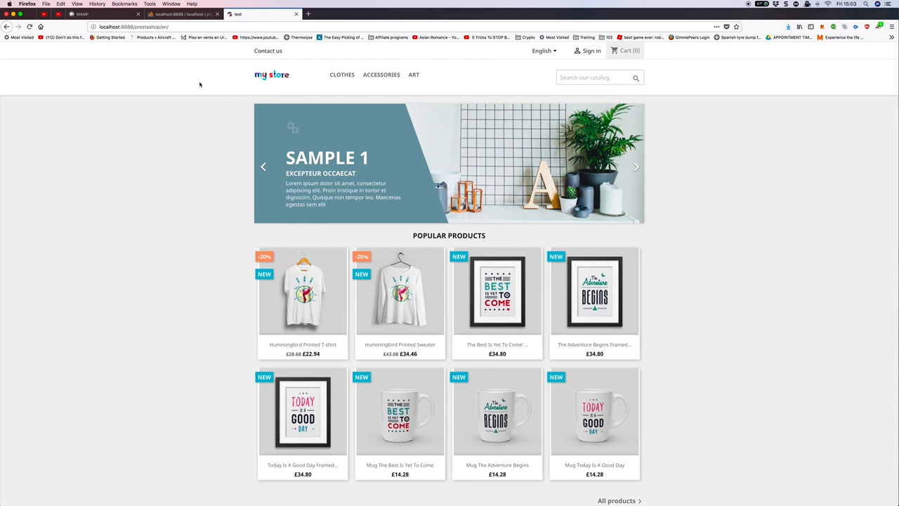
{"action": "mouse_move", "coordinate": [168, 225]}
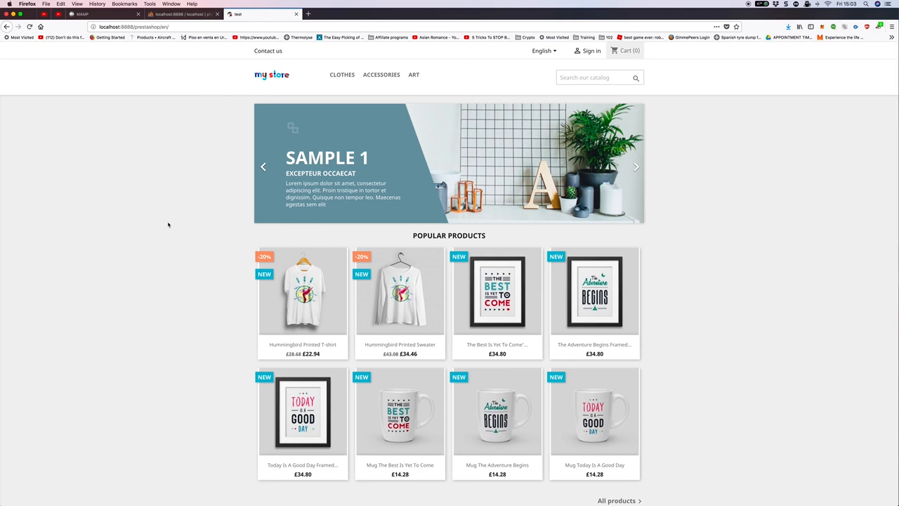
{"action": "left_click", "coordinate": [636, 166]}
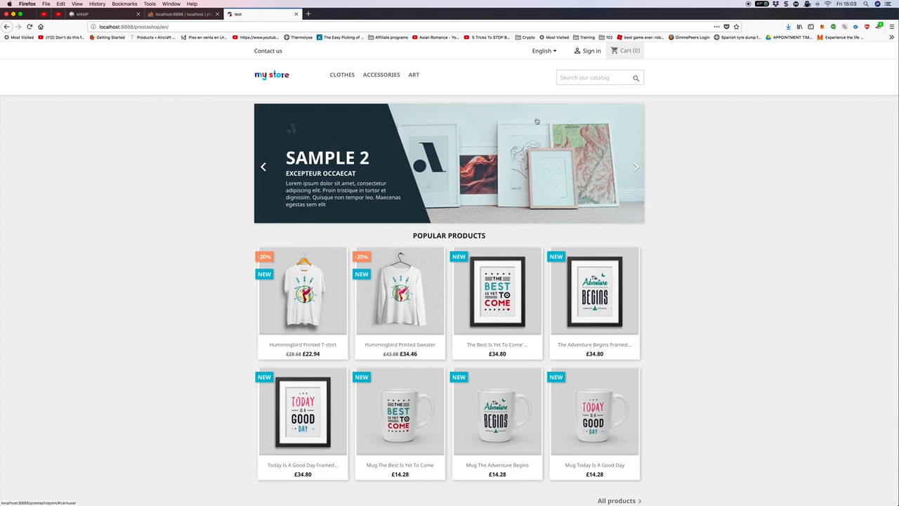
{"action": "left_click", "coordinate": [634, 166]}
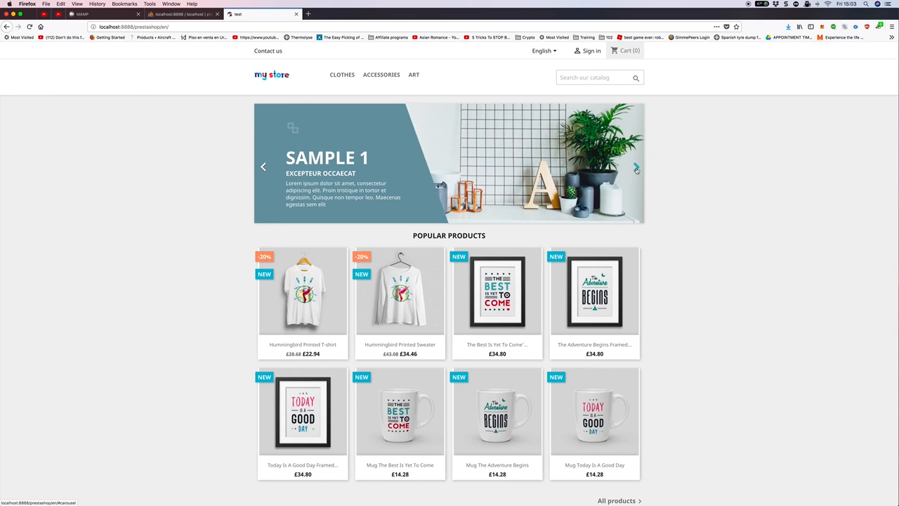
{"action": "scroll", "scroll_direction": "down", "scroll_amount": 3}
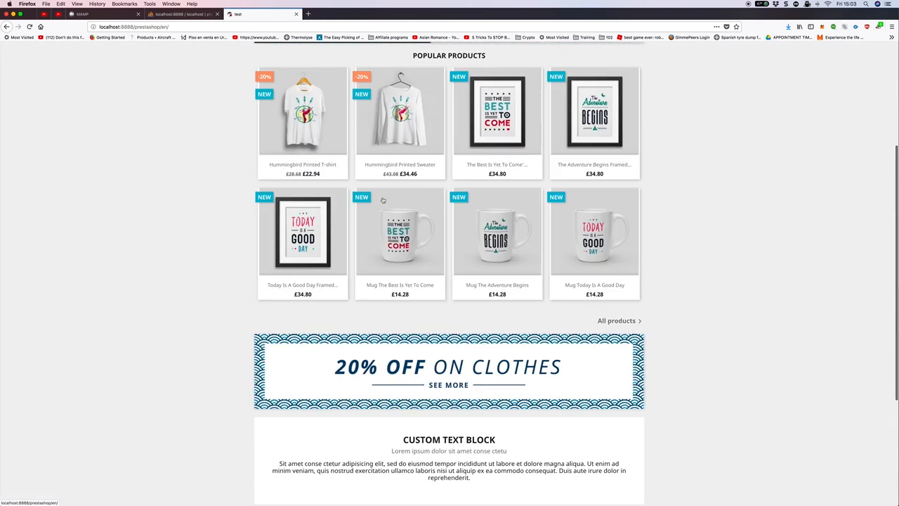
{"action": "scroll", "scroll_direction": "up", "scroll_amount": 3}
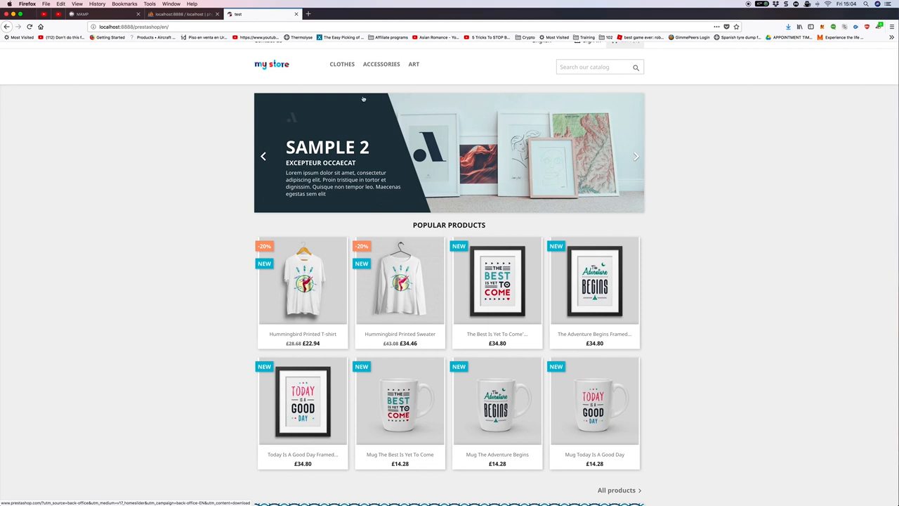
{"action": "mouse_move", "coordinate": [503, 215]}
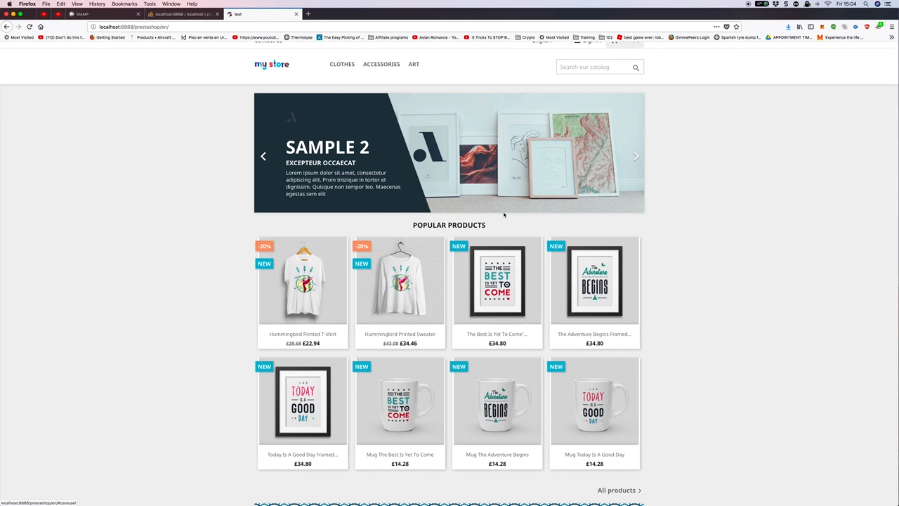
{"action": "mouse_move", "coordinate": [496, 407]}
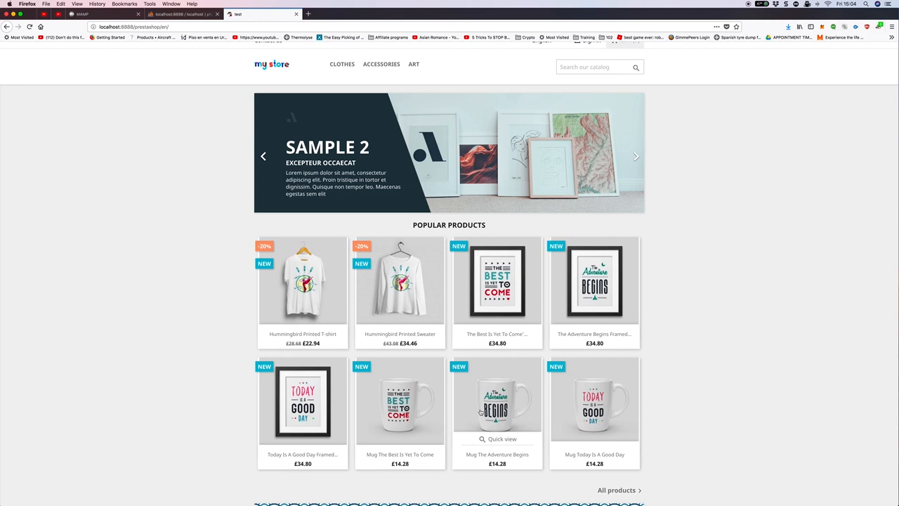
{"action": "mouse_move", "coordinate": [399, 317]}
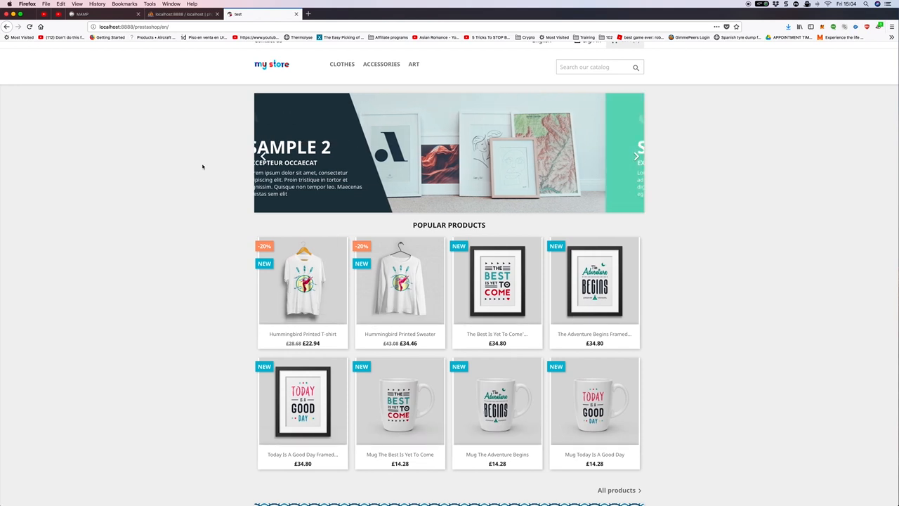
{"action": "left_click", "coordinate": [634, 156]}
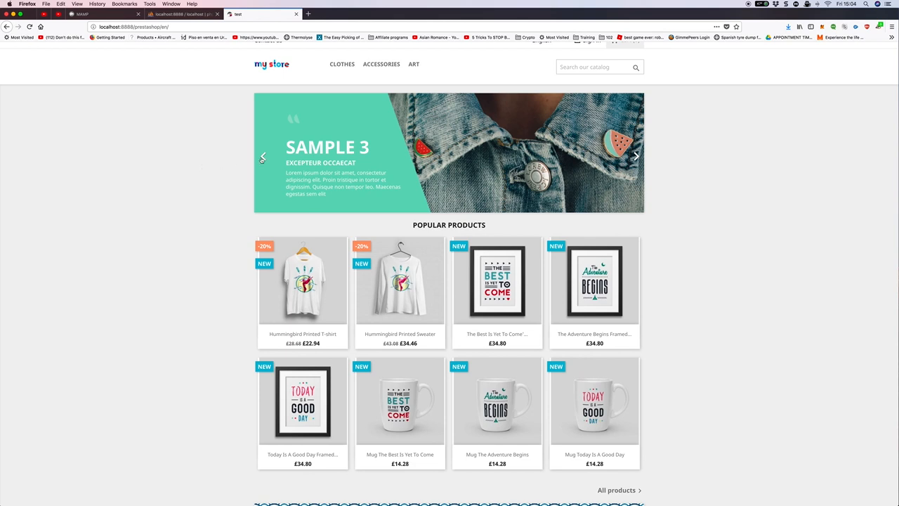
{"action": "mouse_move", "coordinate": [194, 95]}
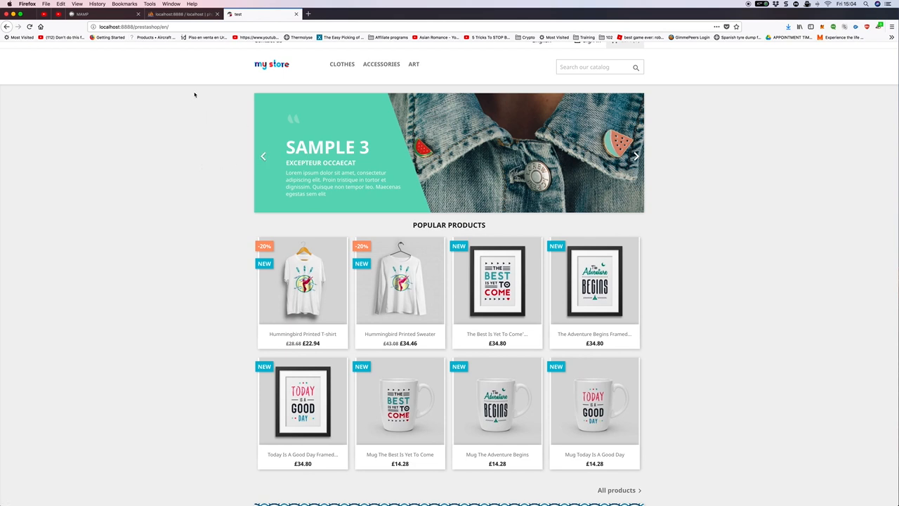
{"action": "mouse_move", "coordinate": [196, 94]}
{"action": "type", "text": "admi"}
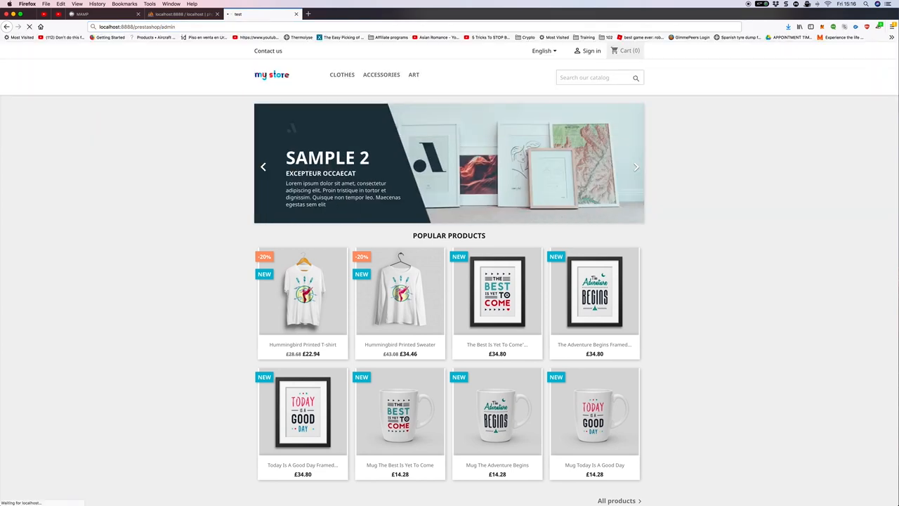
Request localhost:8888/prestashop/admin, which returns the storefront's page-not-found error.
{"action": "left_click", "coordinate": [634, 167]}
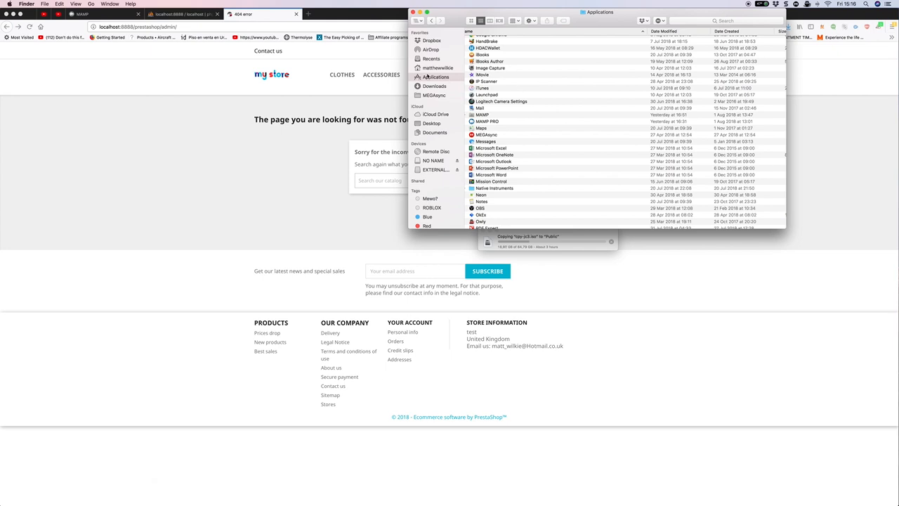
Browse MAMP > htdocs > prestashop and copy the generated admin233i3xcn folder name.
{"action": "left_click", "coordinate": [483, 115]}
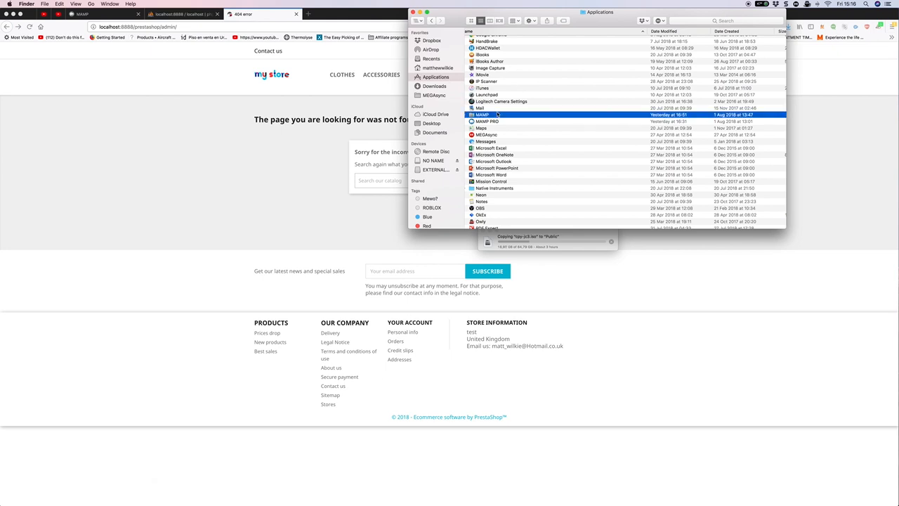
{"action": "double_click", "coordinate": [483, 114]}
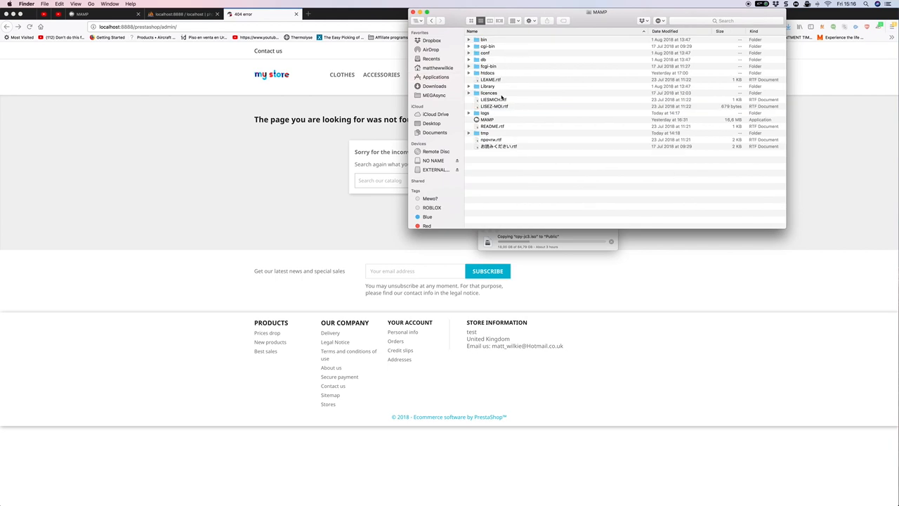
{"action": "mouse_move", "coordinate": [505, 73]}
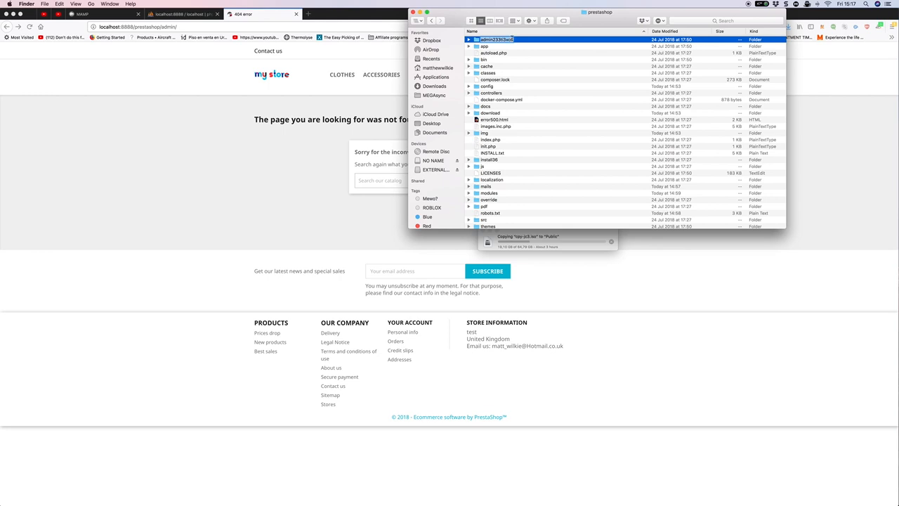
{"action": "mouse_move", "coordinate": [534, 66]}
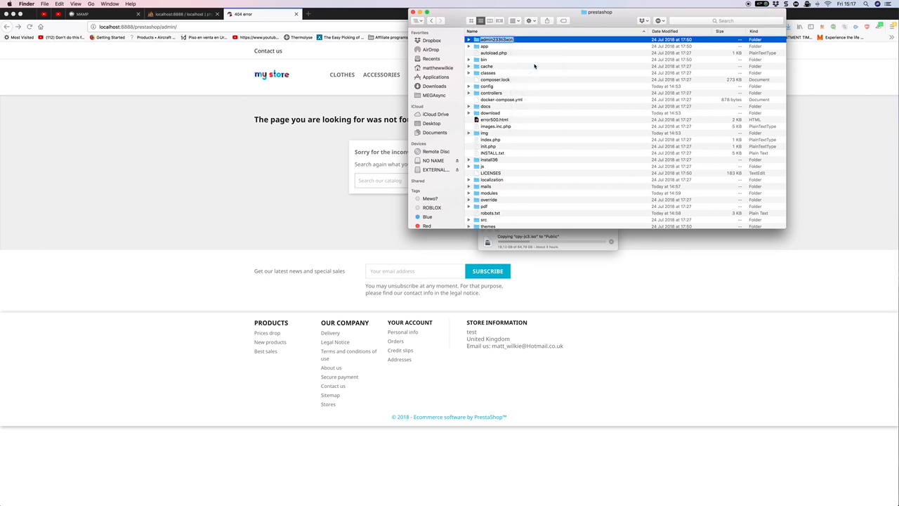
{"action": "left_click", "coordinate": [495, 79]}
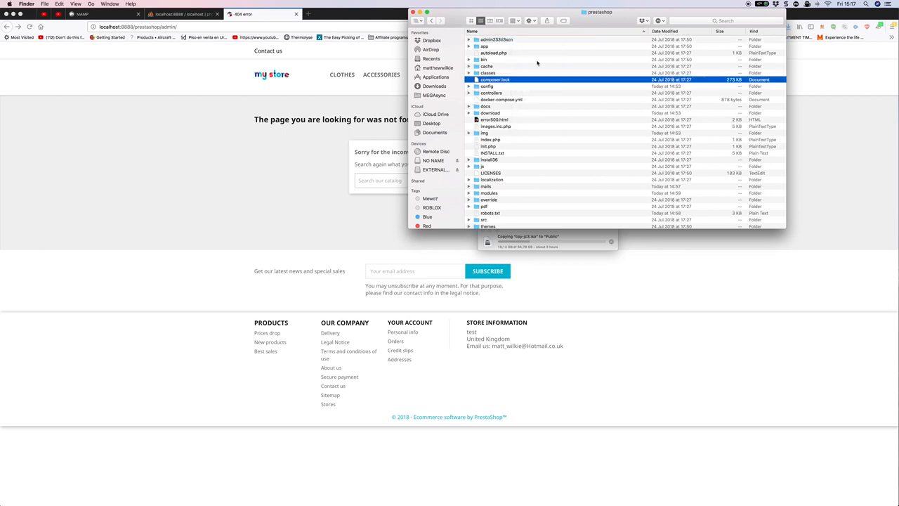
{"action": "left_click", "coordinate": [496, 39]}
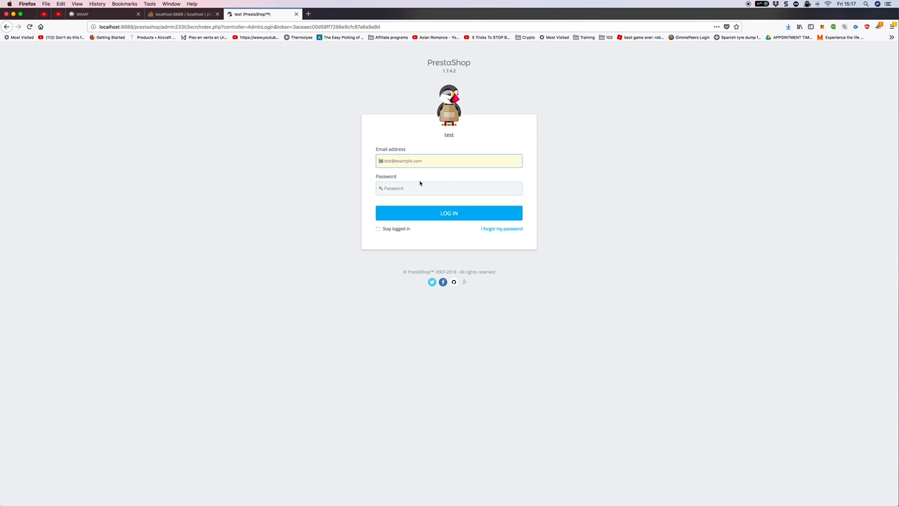
{"action": "mouse_move", "coordinate": [609, 73]}
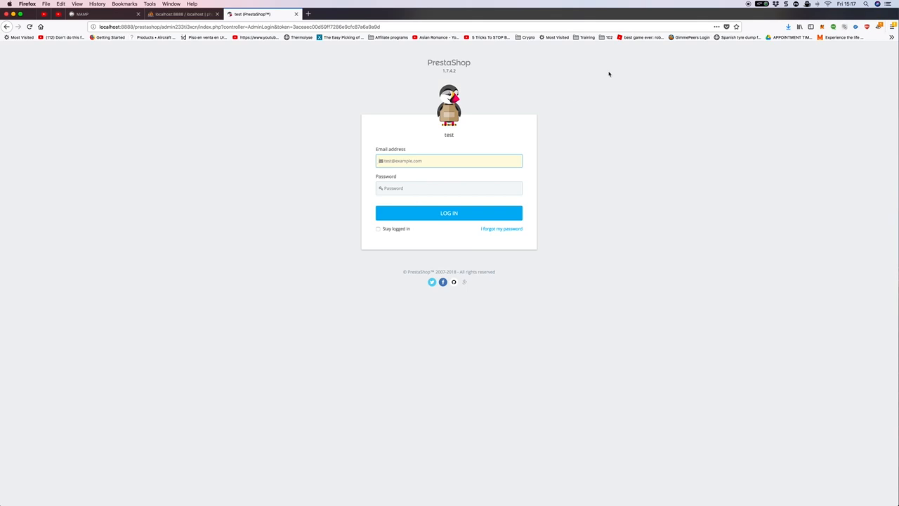